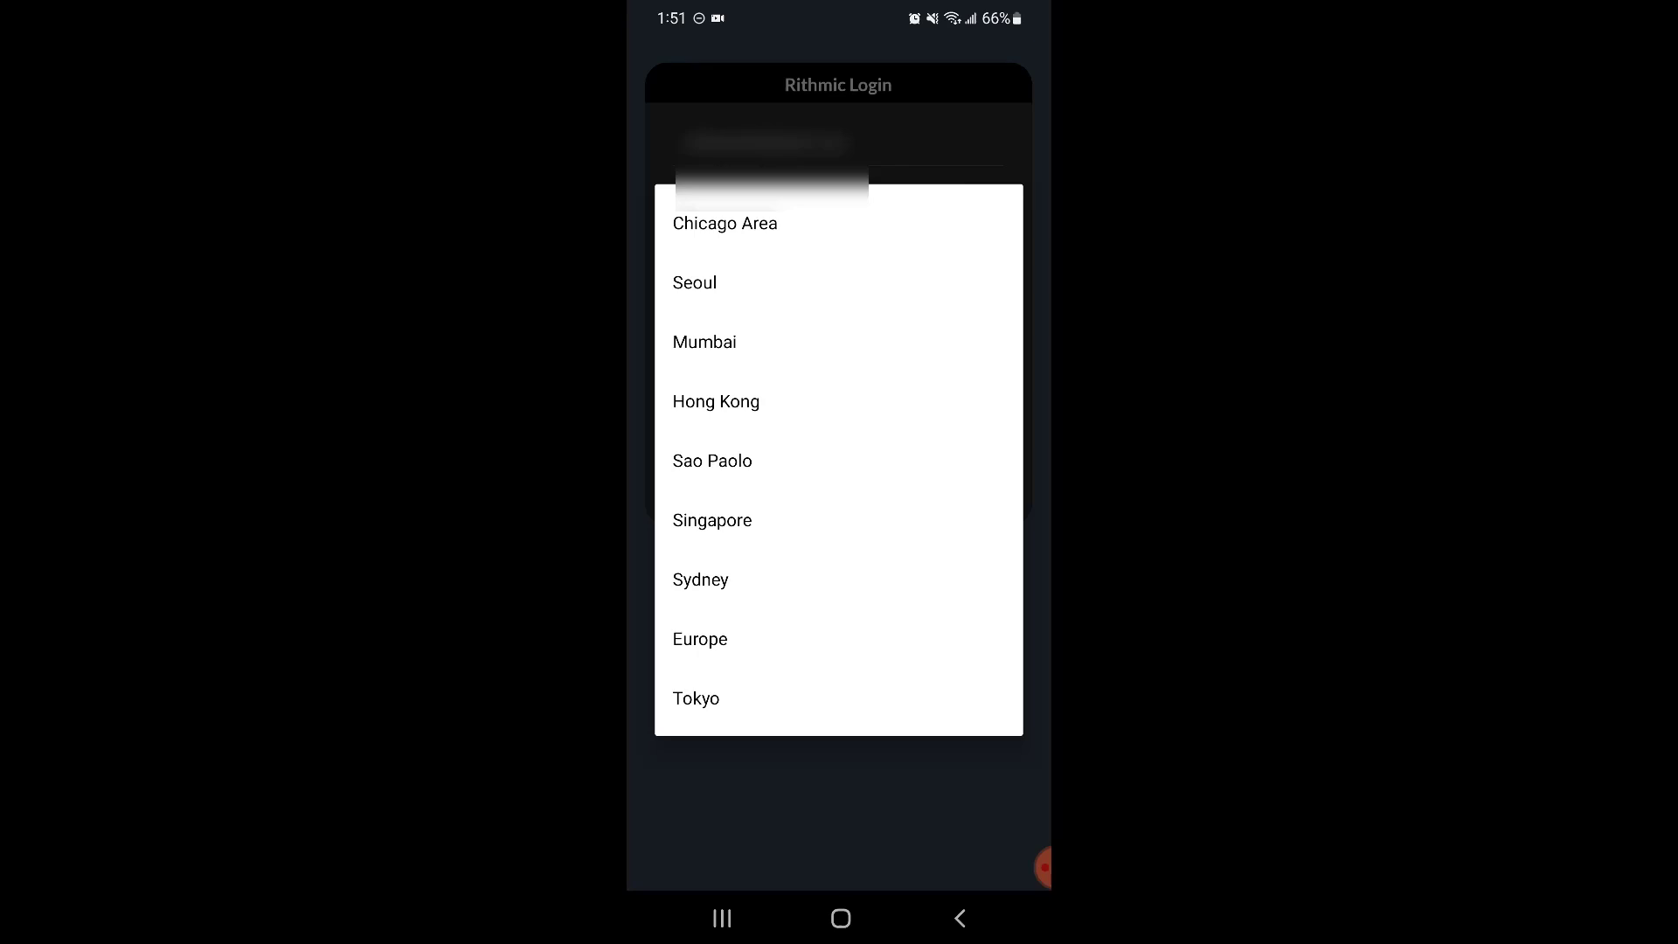
Choose Chicago Area as the login server location
left_click(724, 222)
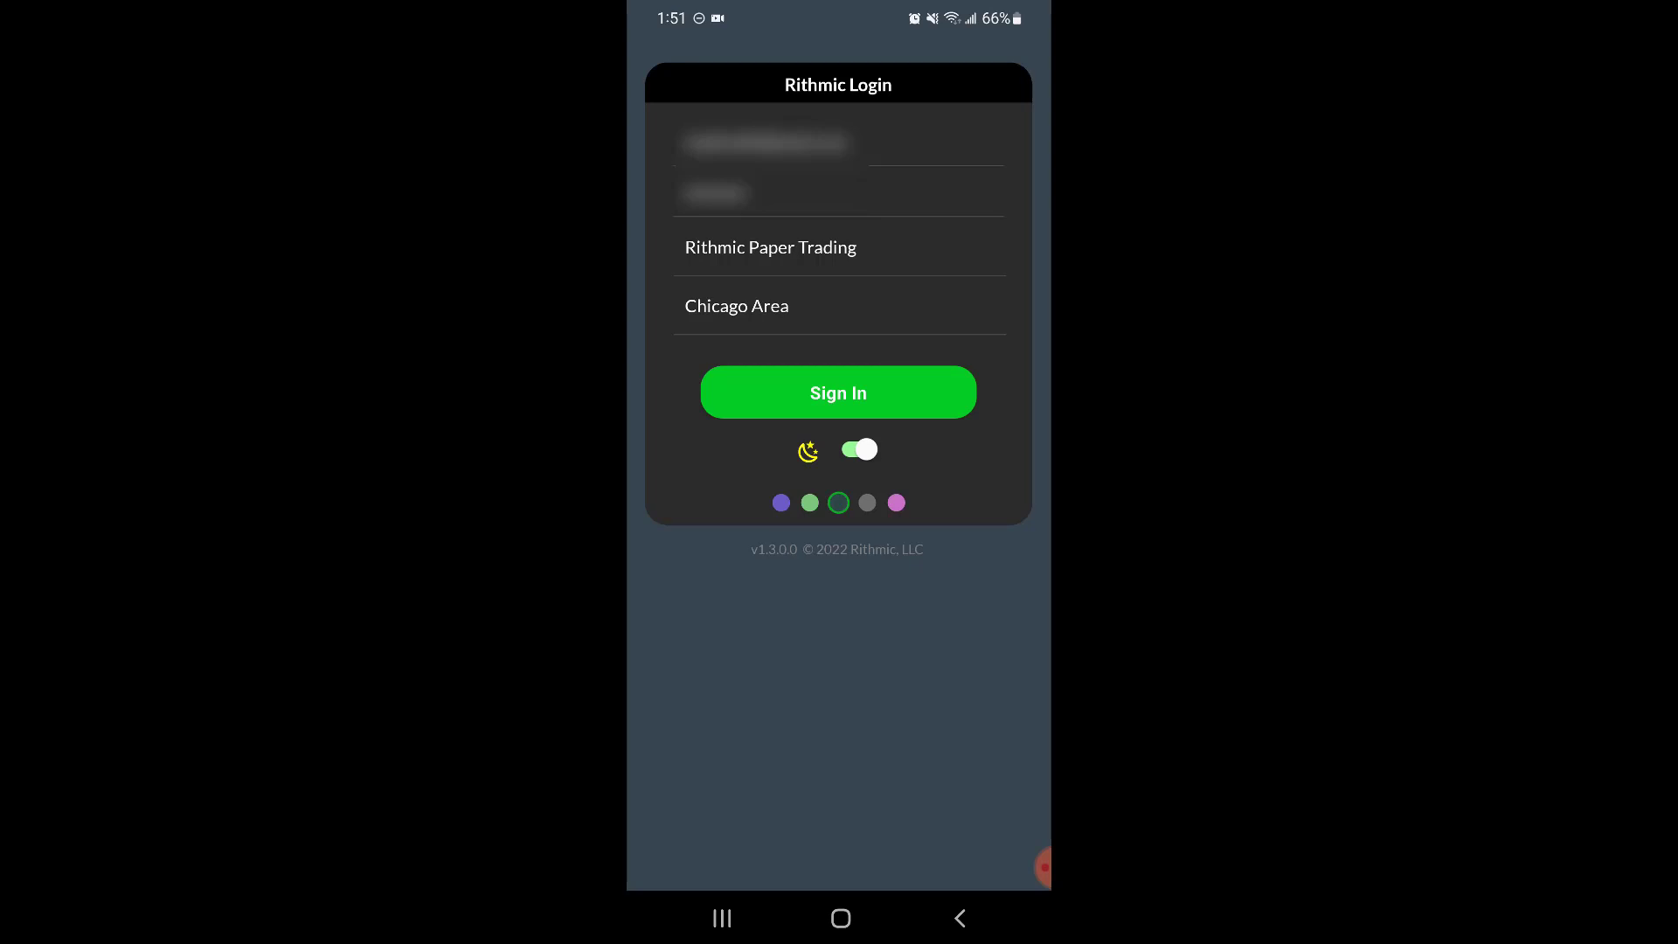
Toggle dark mode off and back on, then pick the grey textured login background
left_click(858, 449)
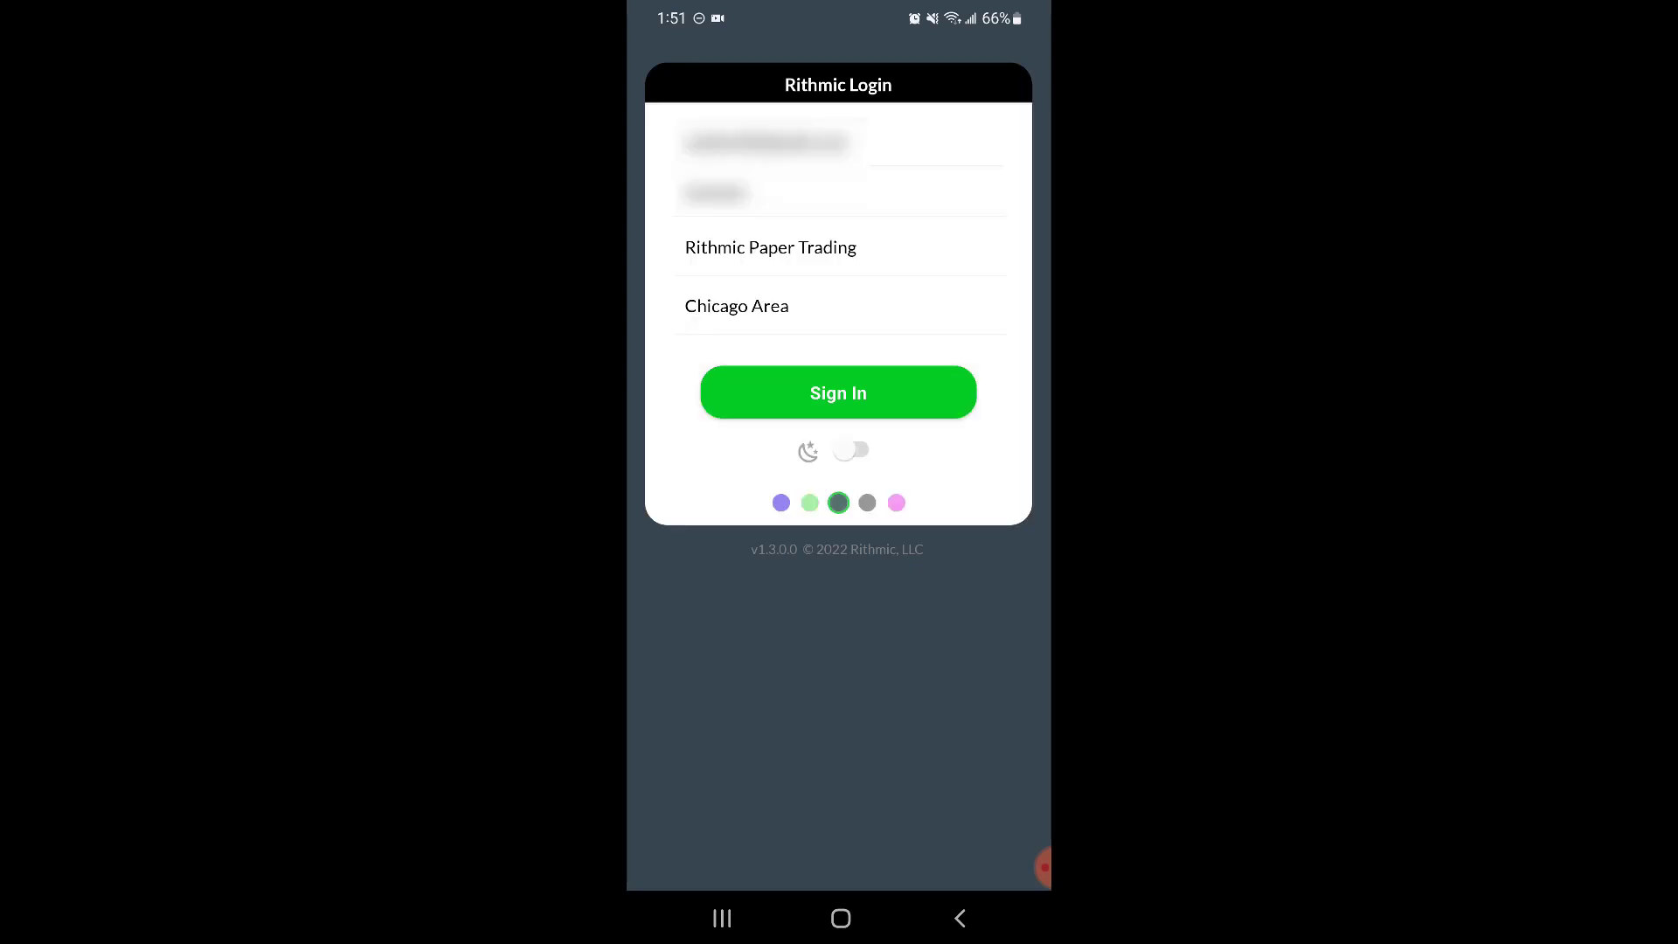
left_click(851, 450)
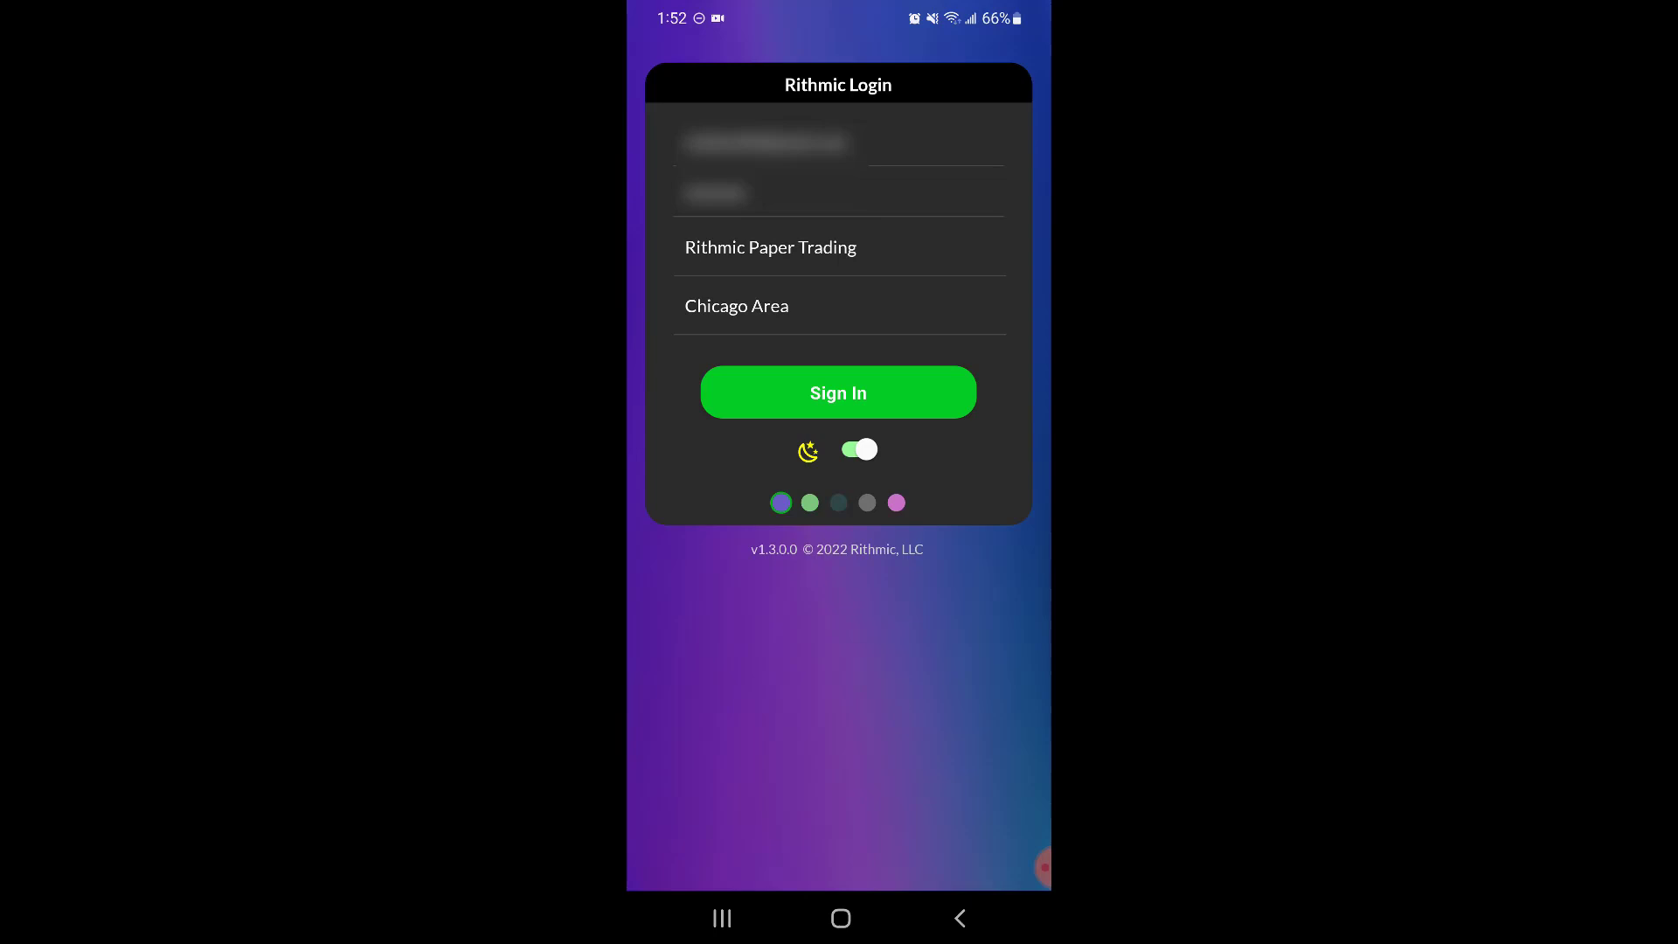
left_click(867, 503)
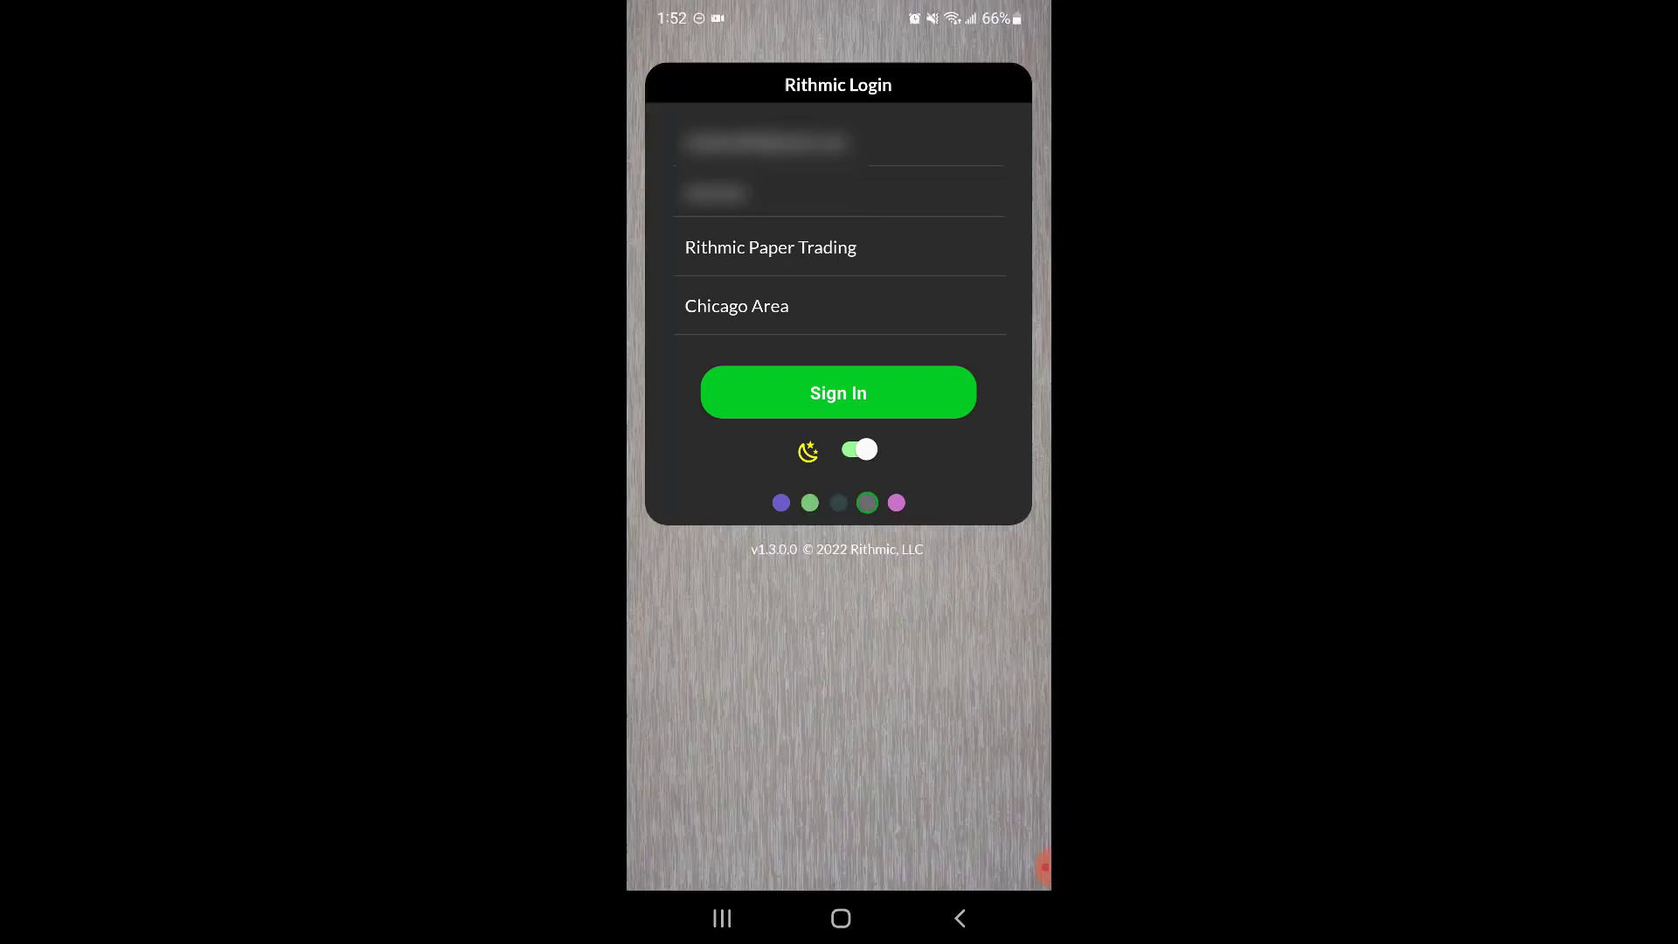
left_click(895, 502)
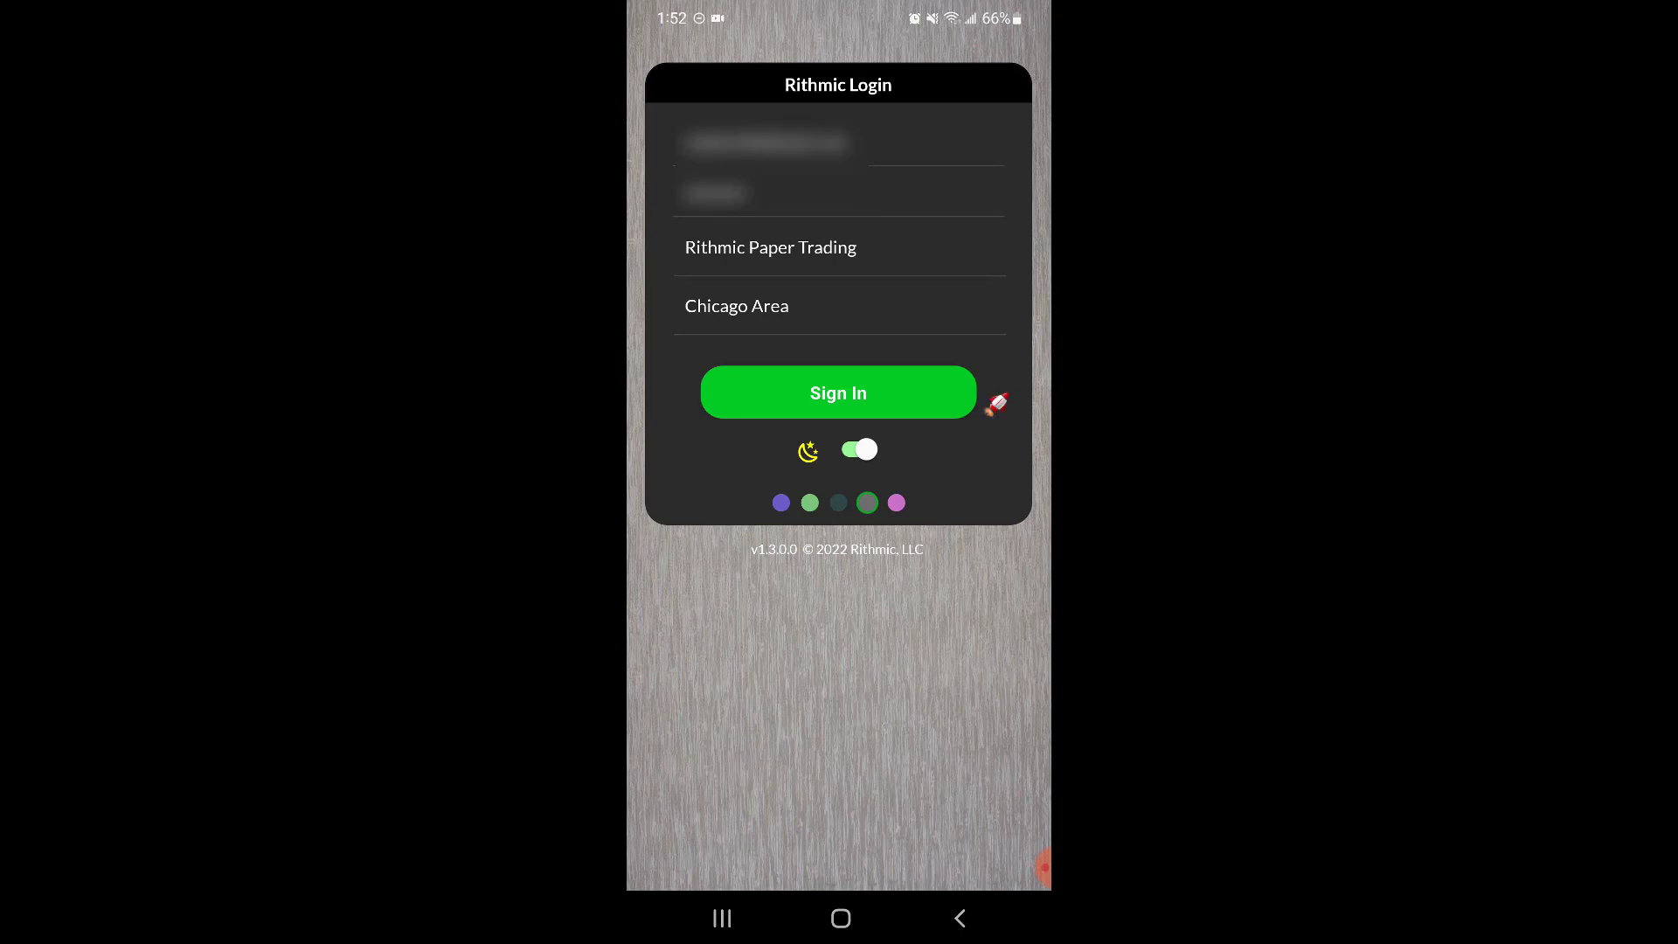
Sign in to paper trading, scroll the quote cards and start adding a new symbol
left_click(837, 393)
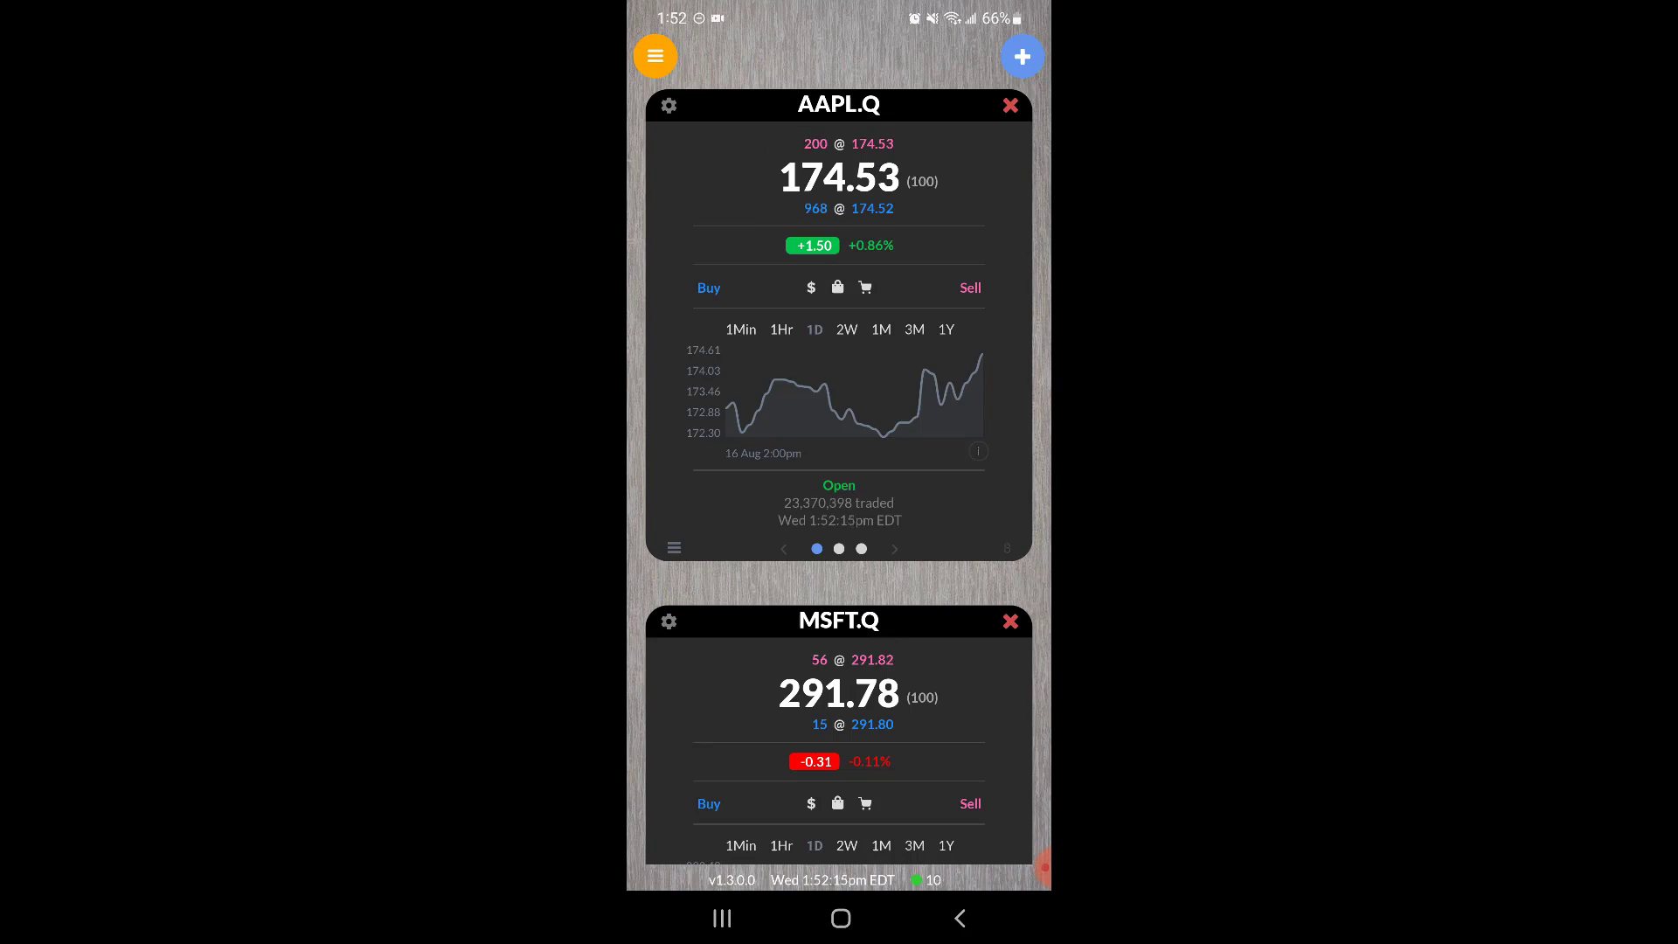
scroll("down", 3)
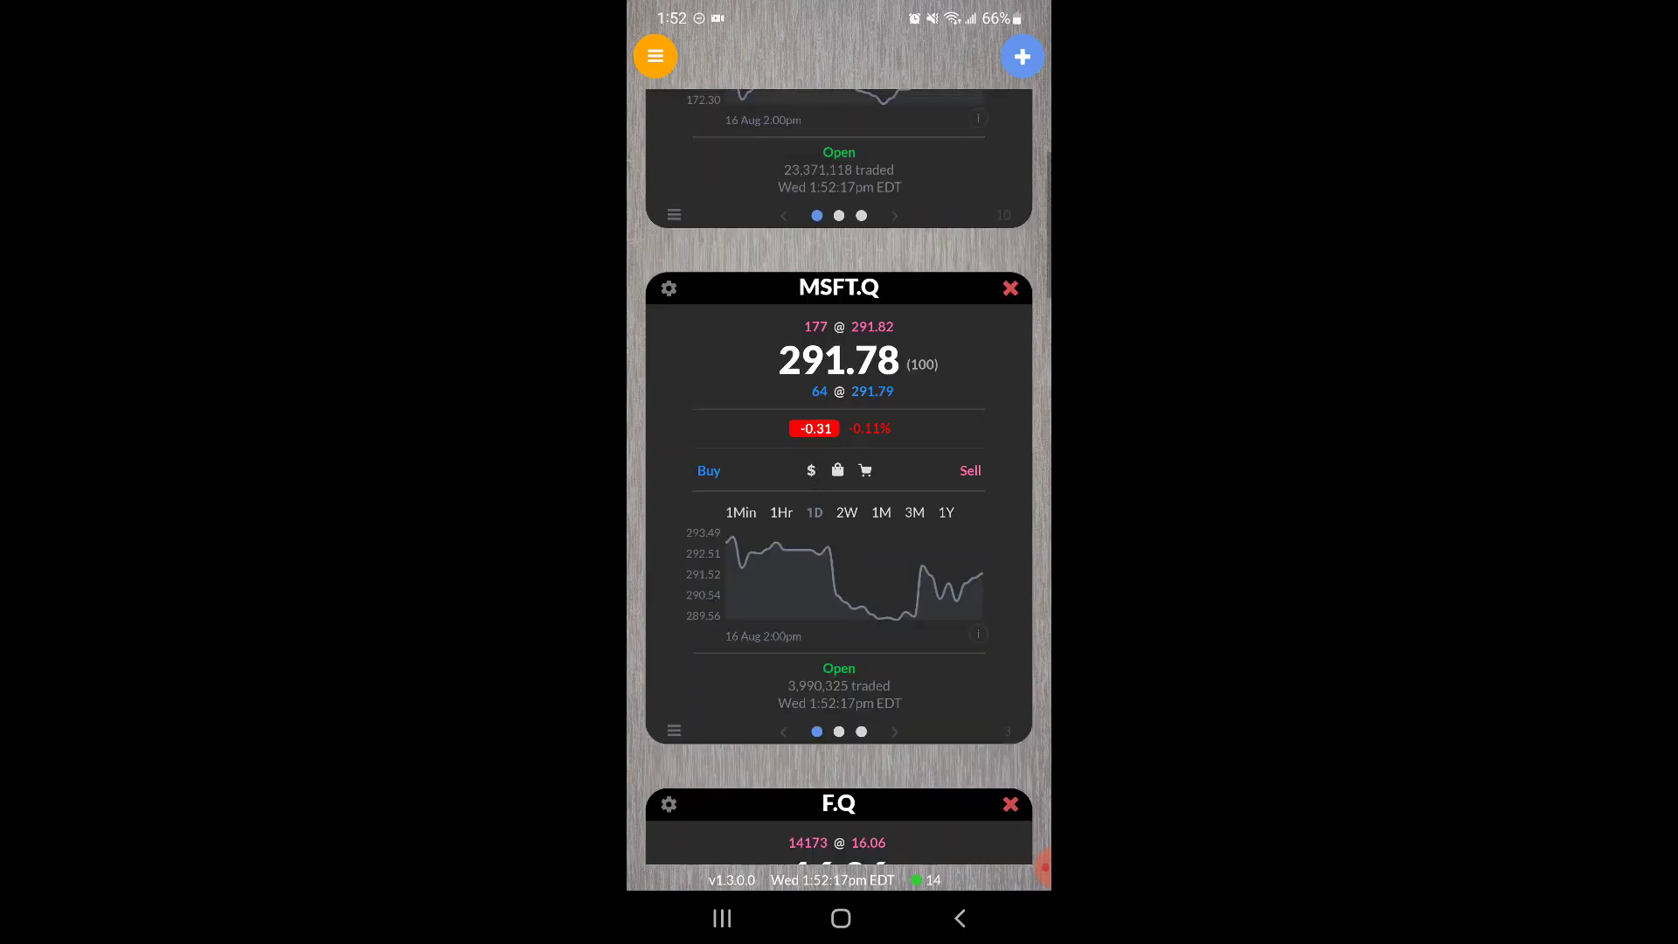
scroll("down", 3)
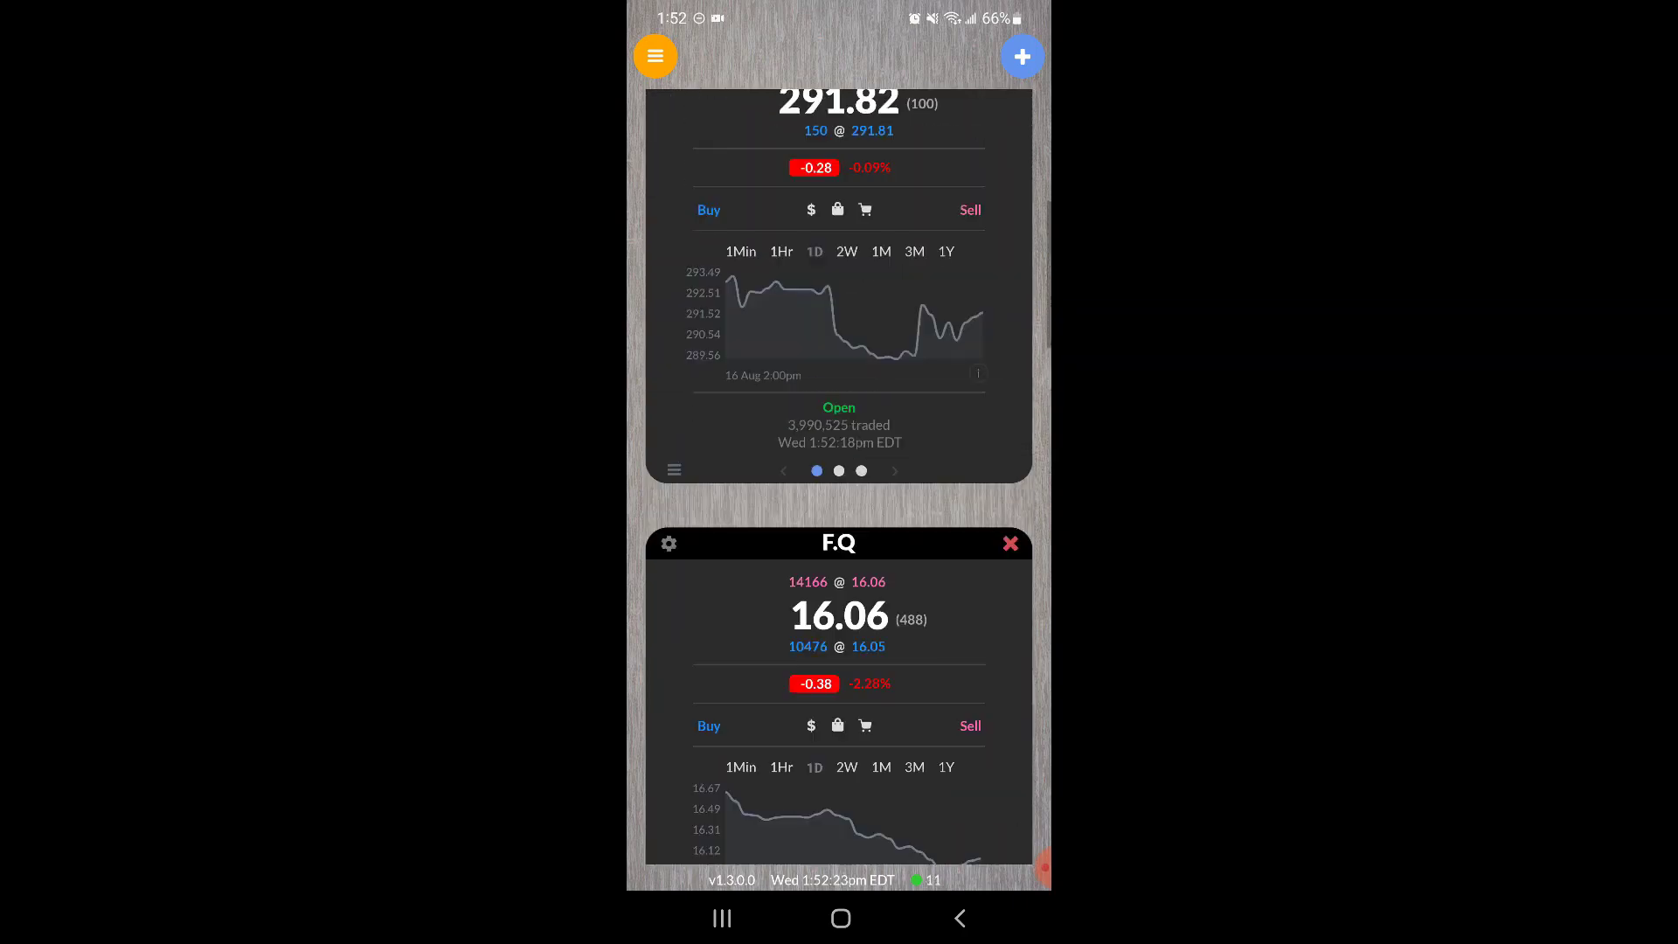
left_click(1021, 56)
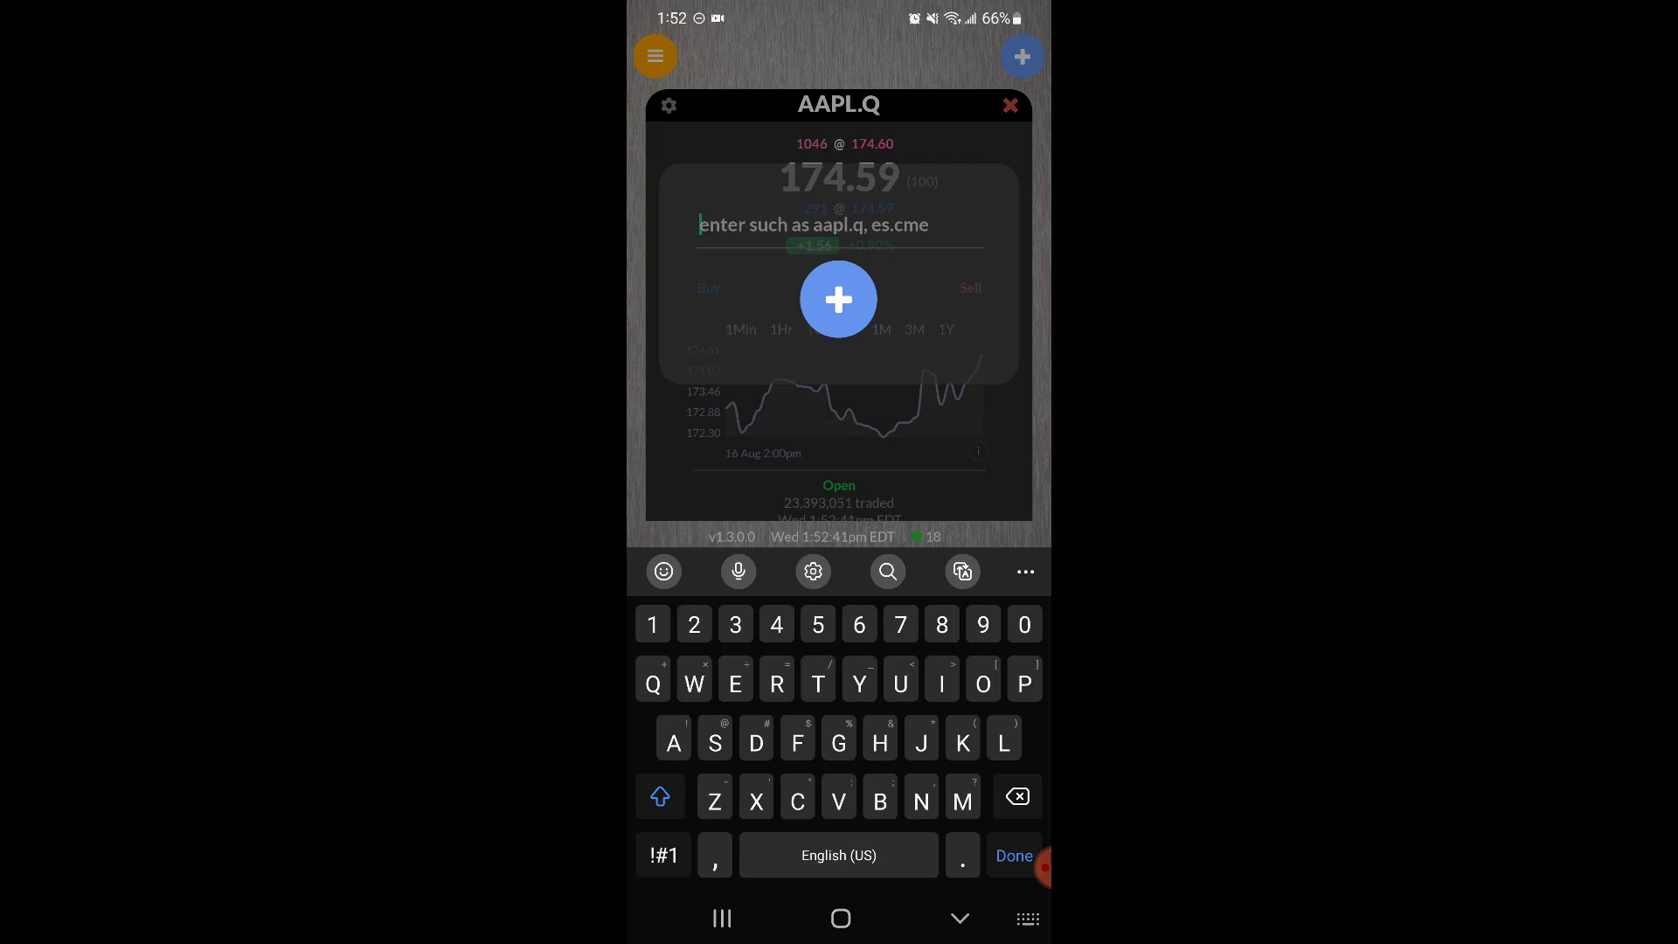
Enter ES.CME as the new watchlist symbol
type("E")
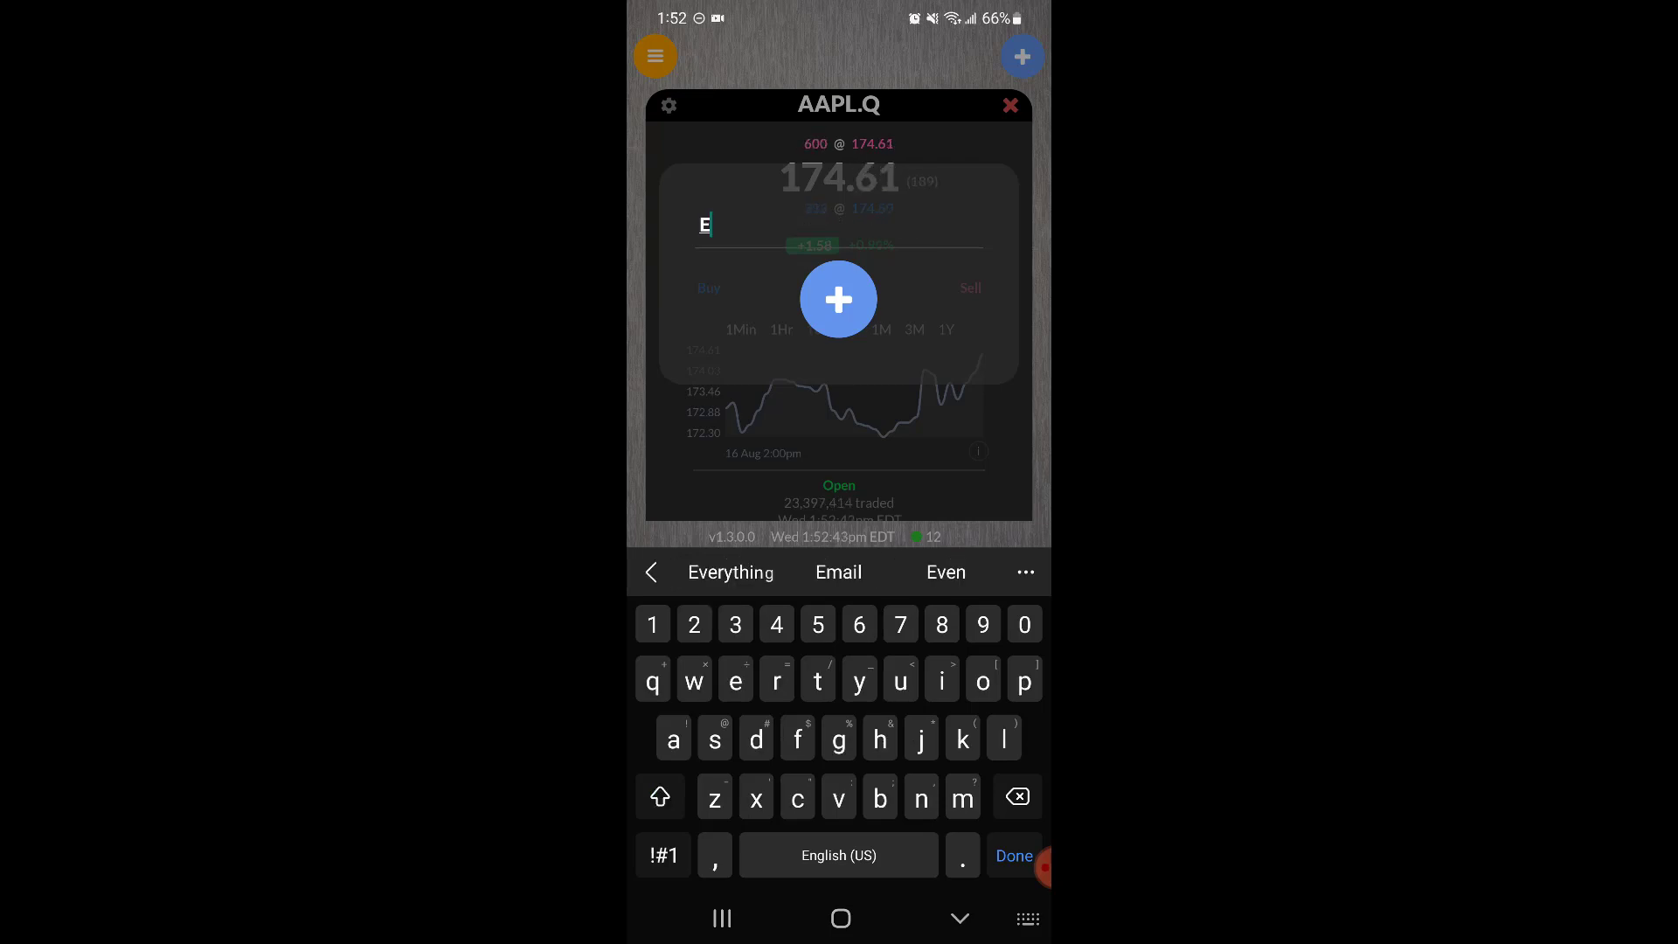
type("S.")
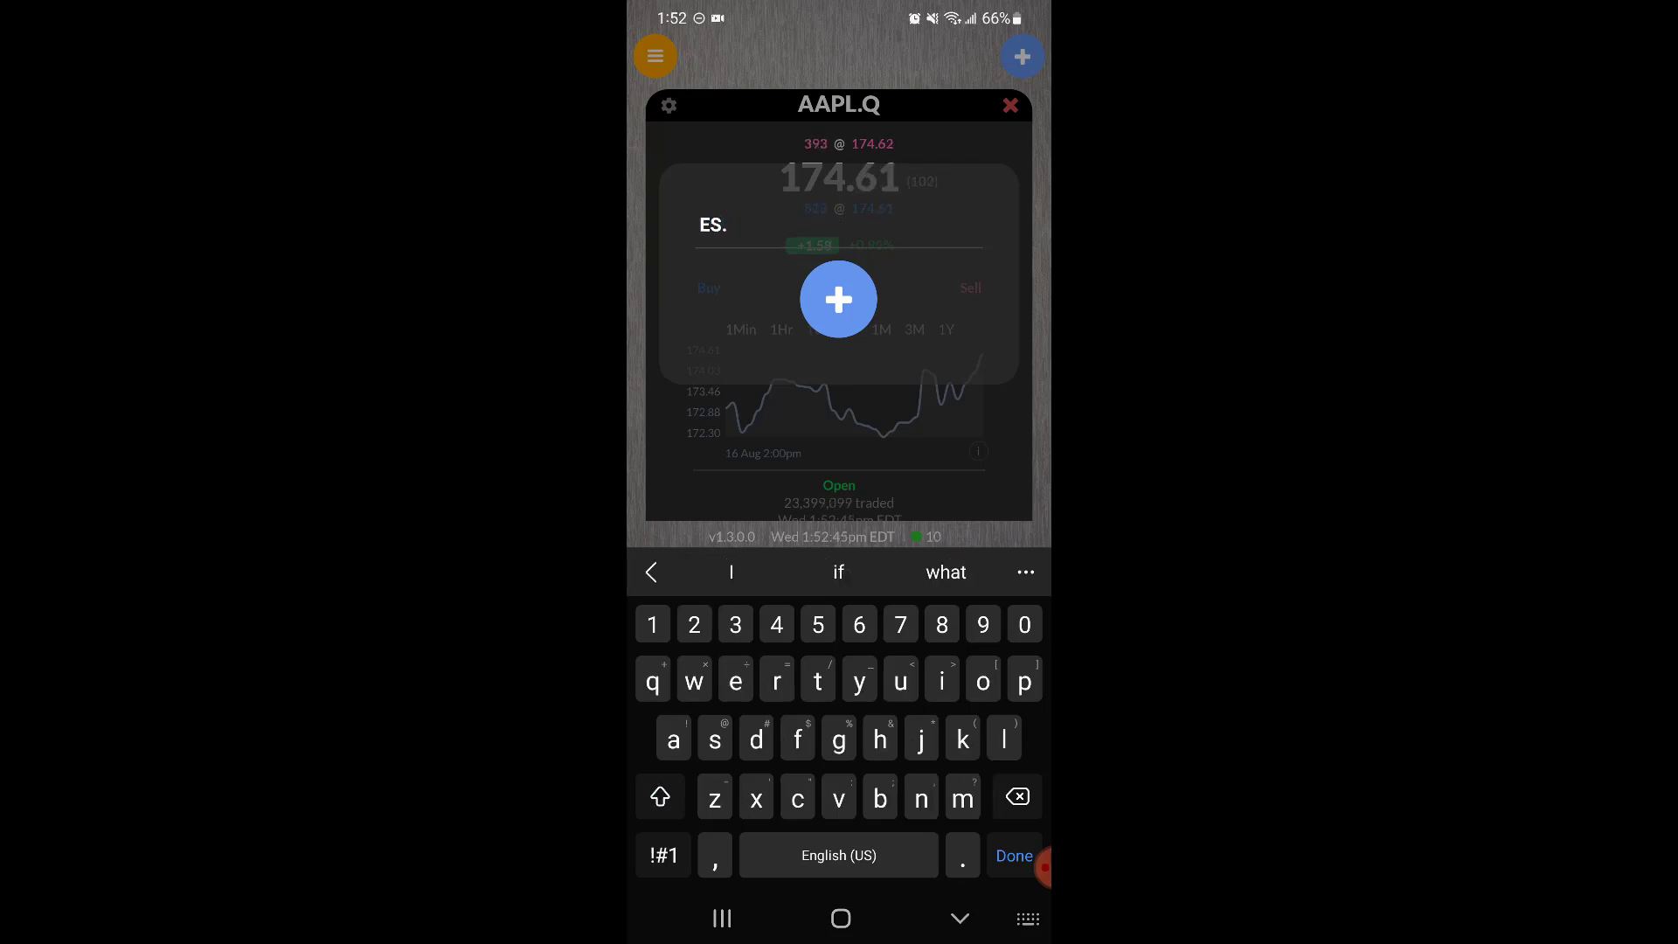
type("CME")
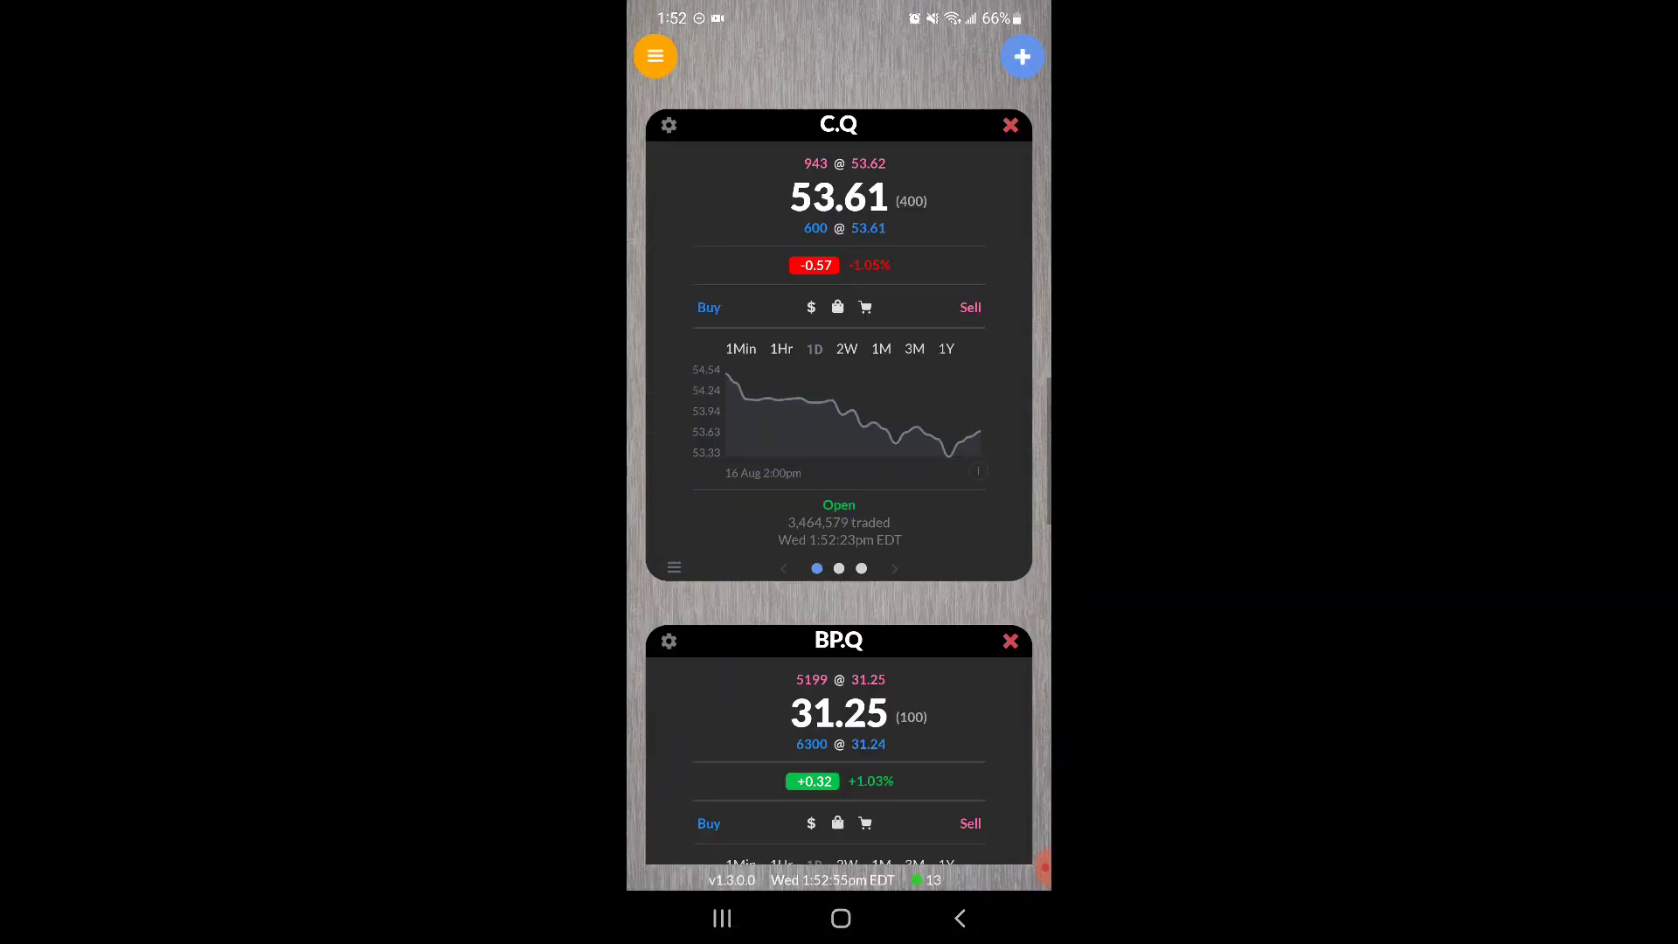
scroll("down", 3)
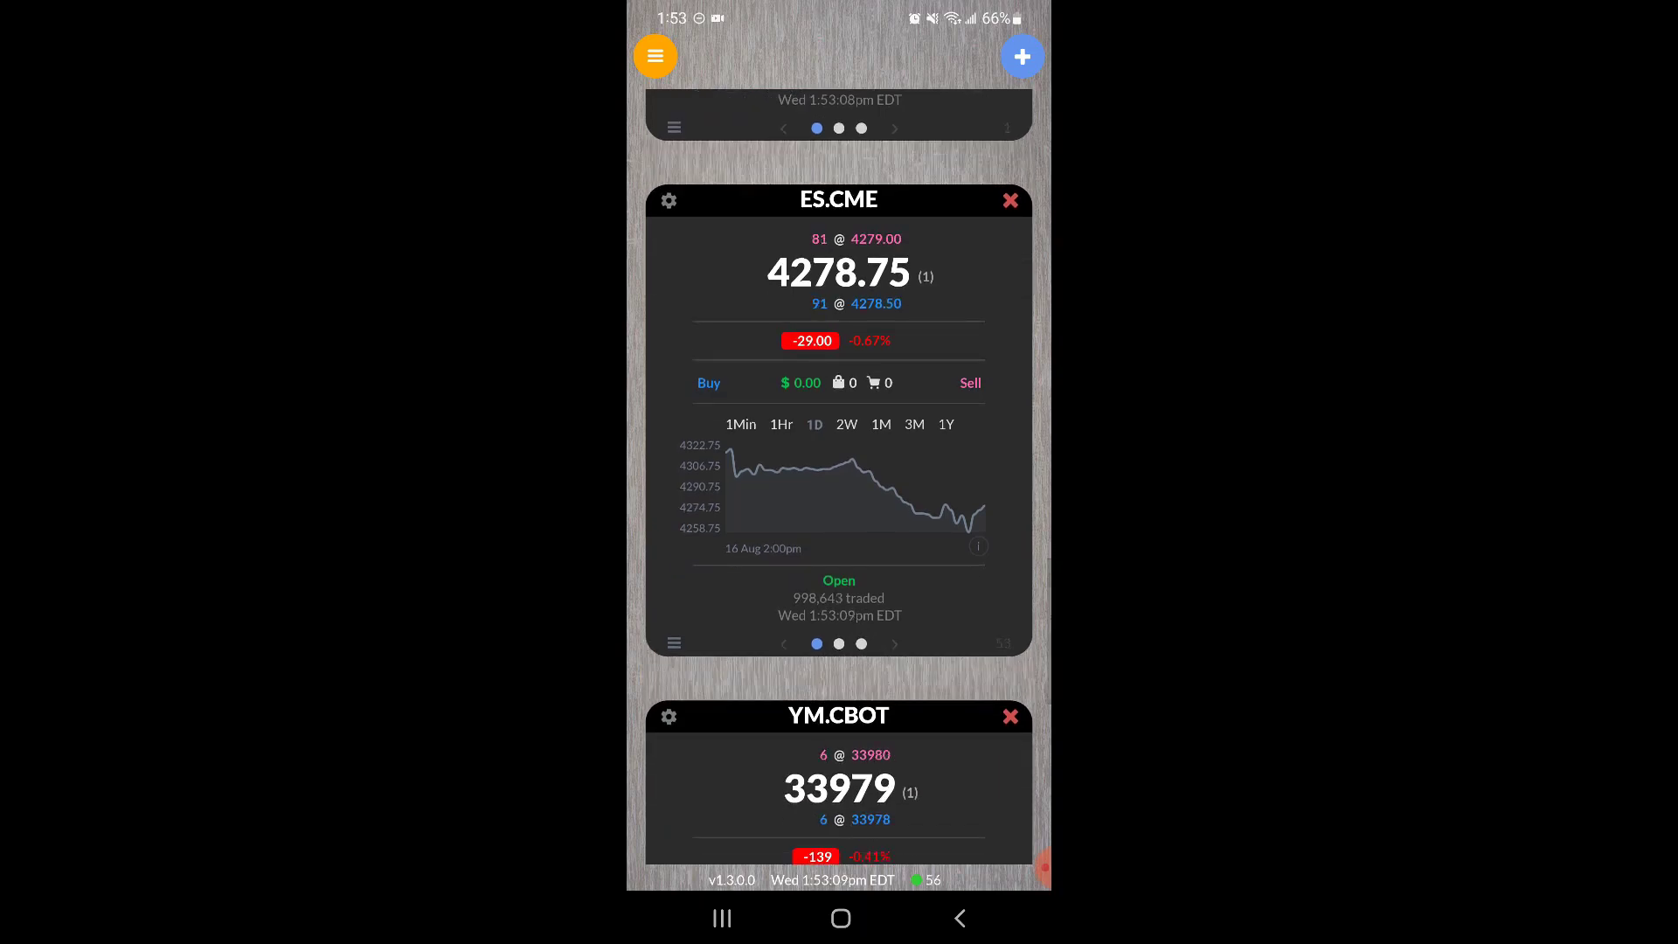
scroll("down", 3)
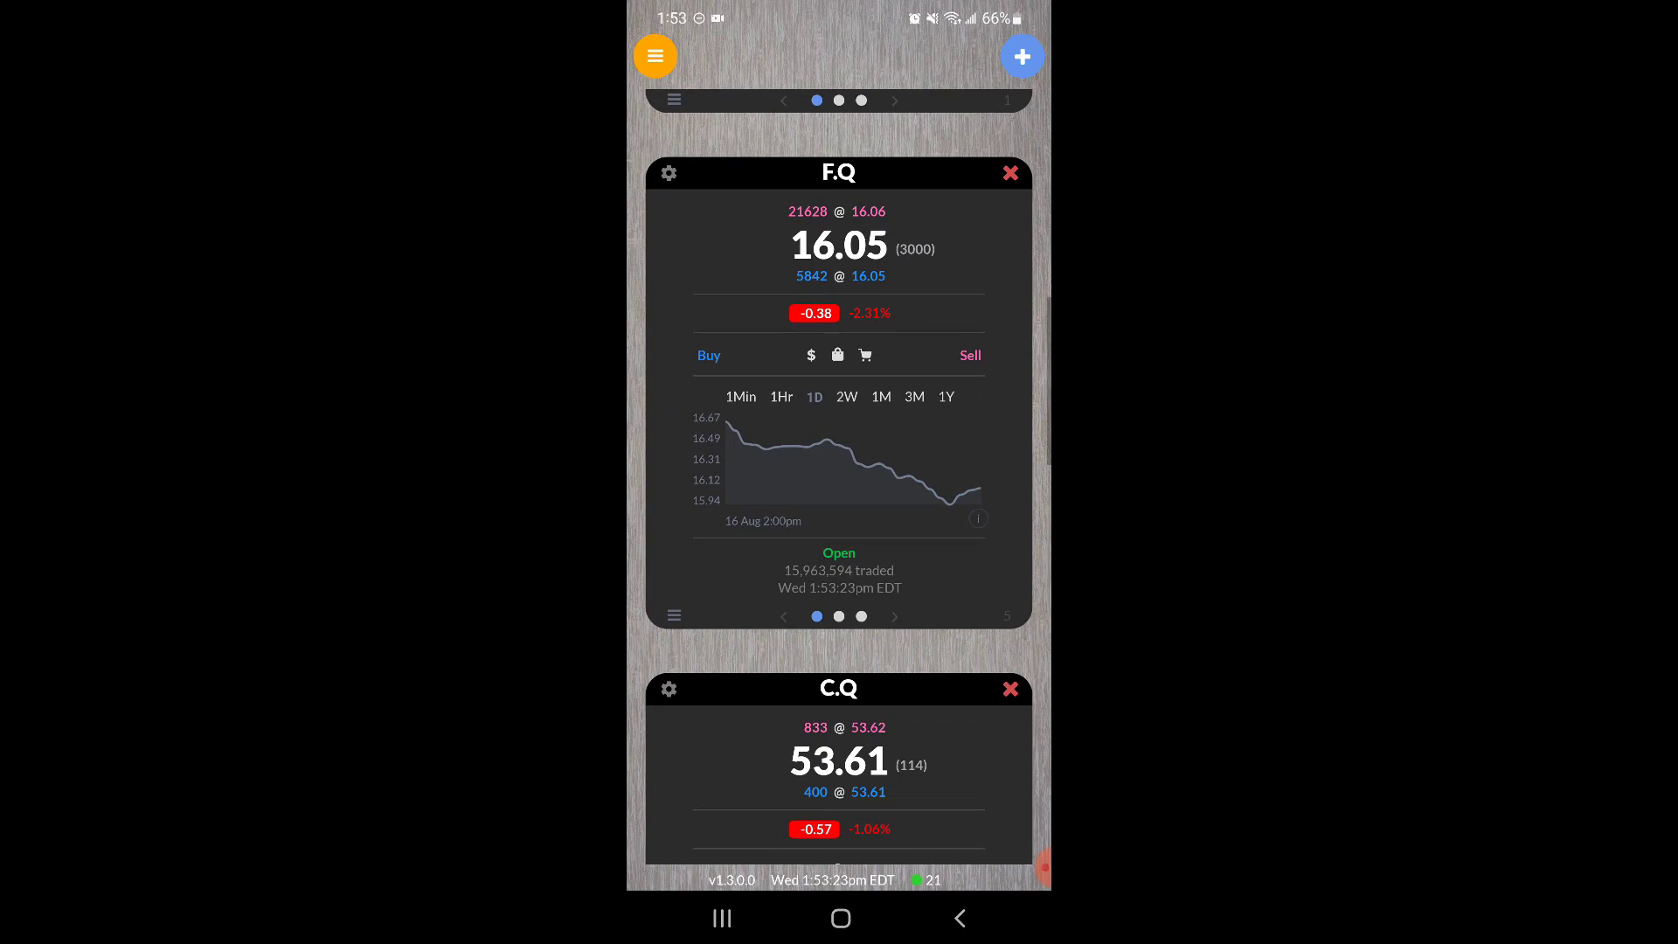
scroll("down", 3)
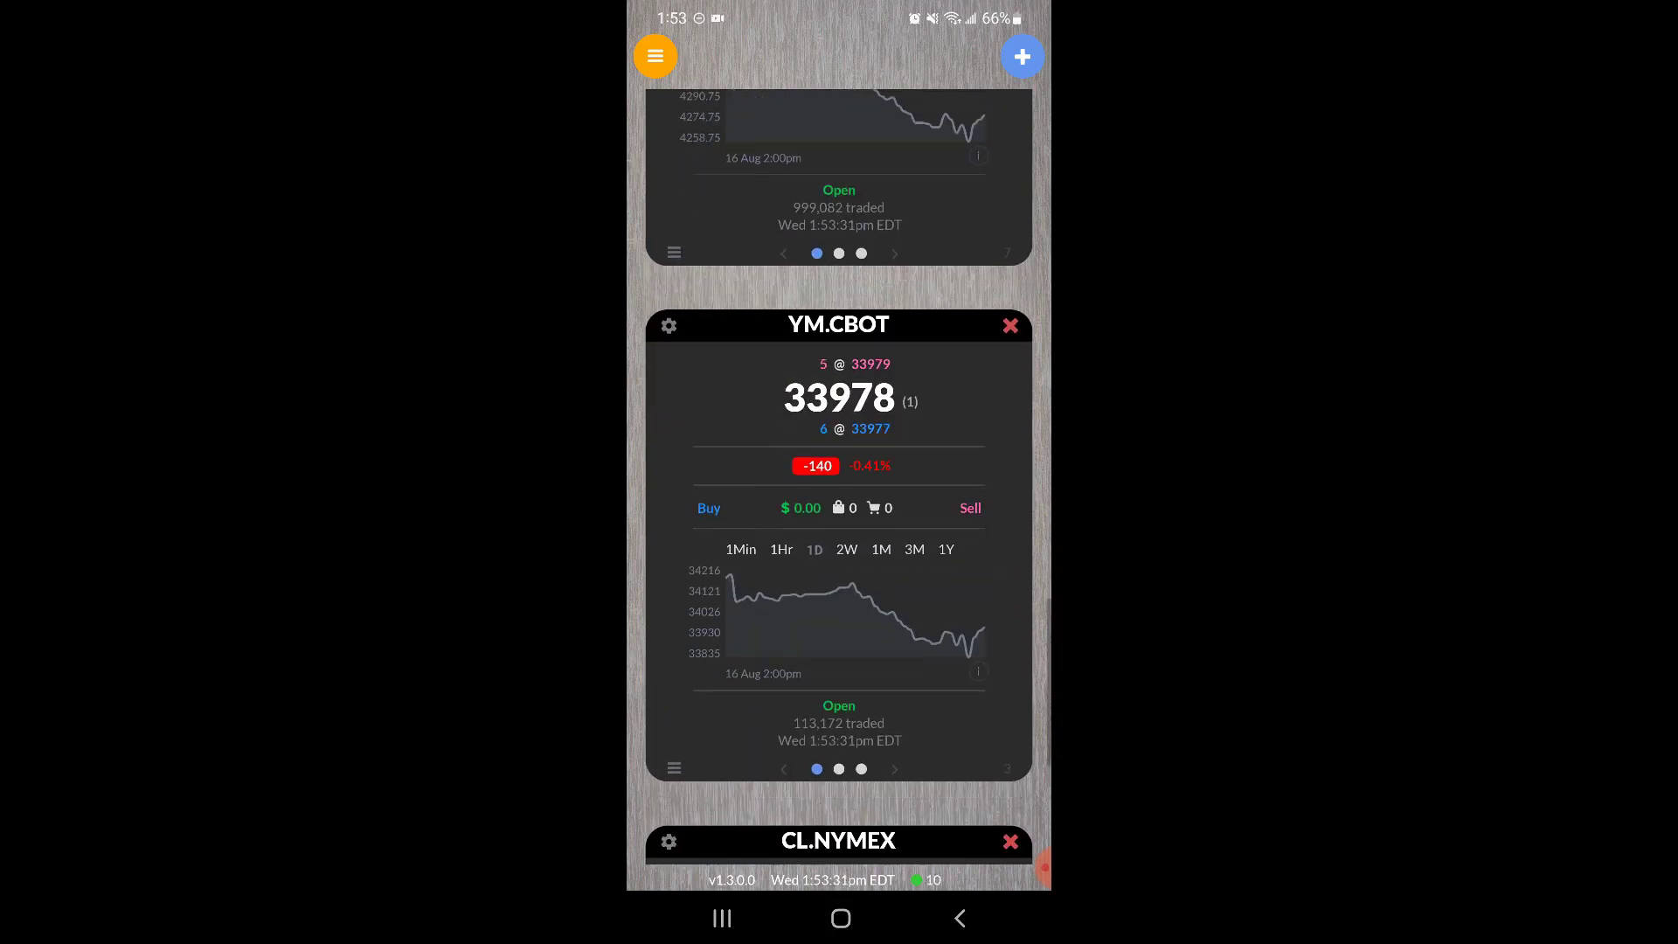
scroll("down", 3)
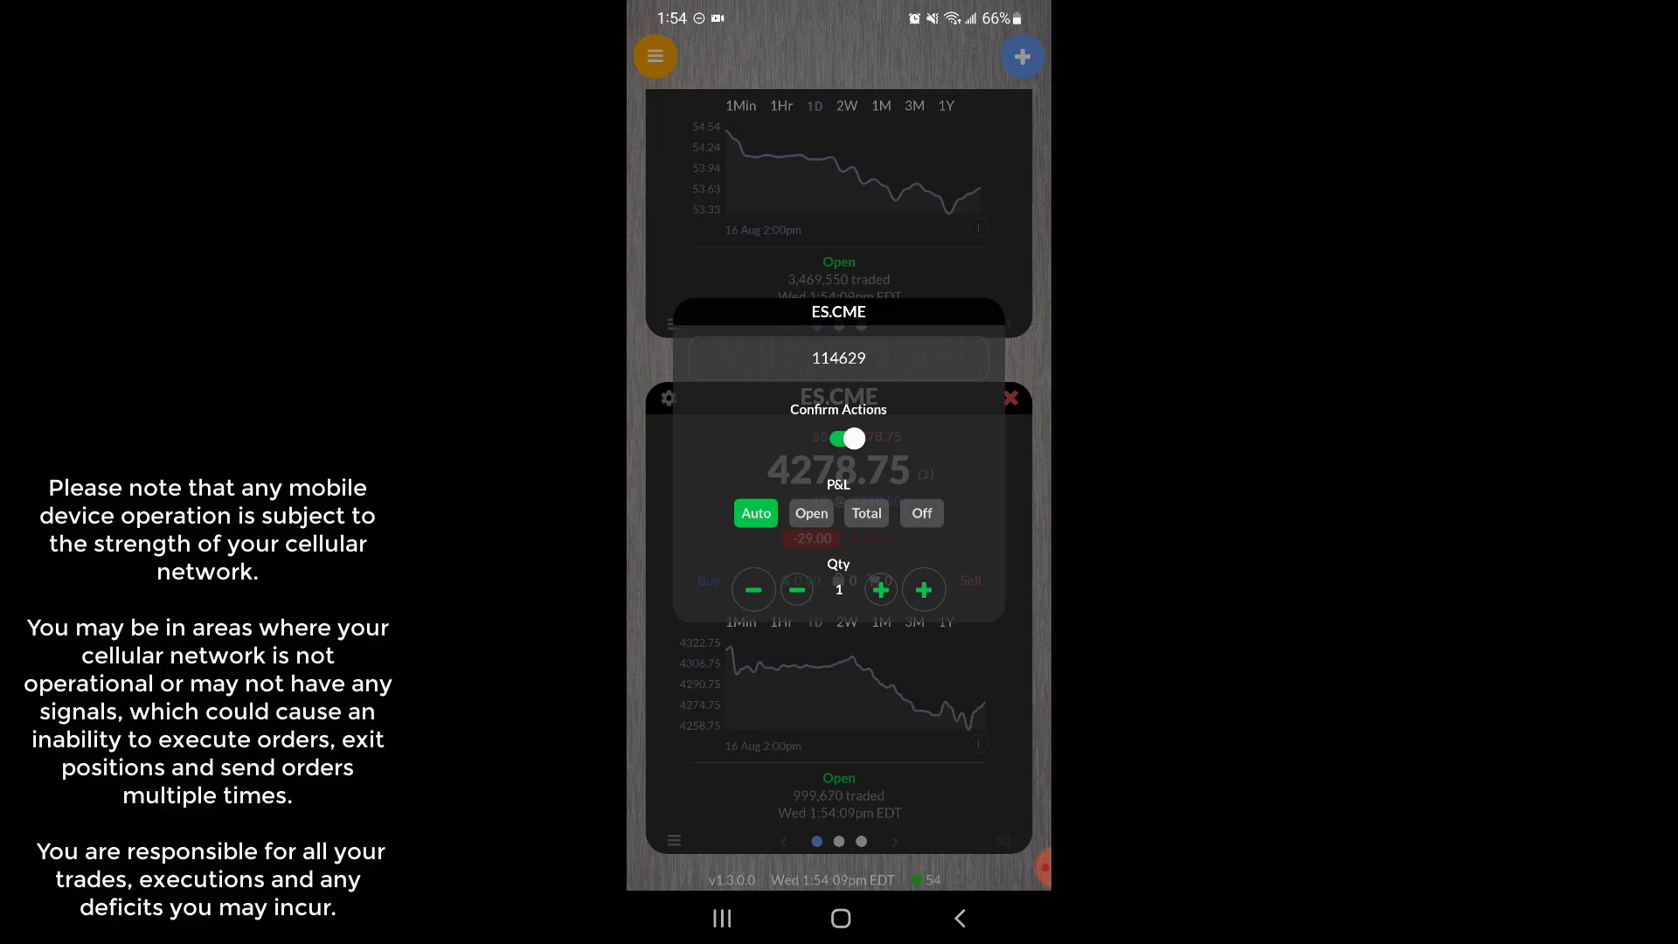
Cycle the ES.CME P&L display through Open and Total, leave it on Auto and close the card settings
left_click(809, 512)
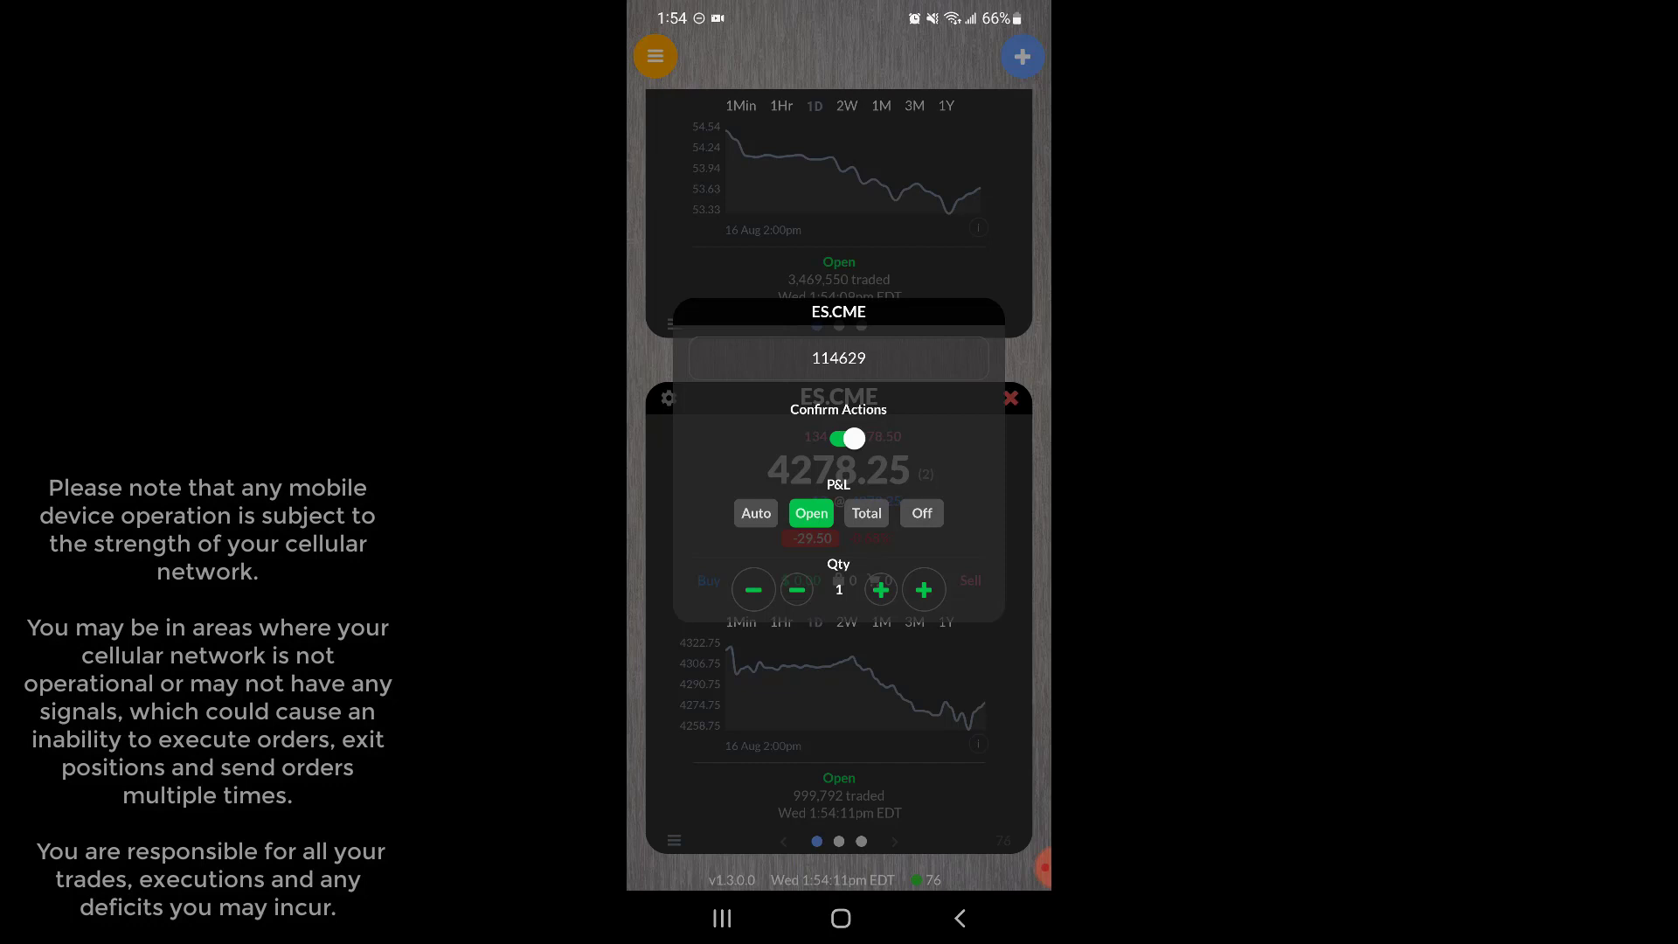
left_click(865, 512)
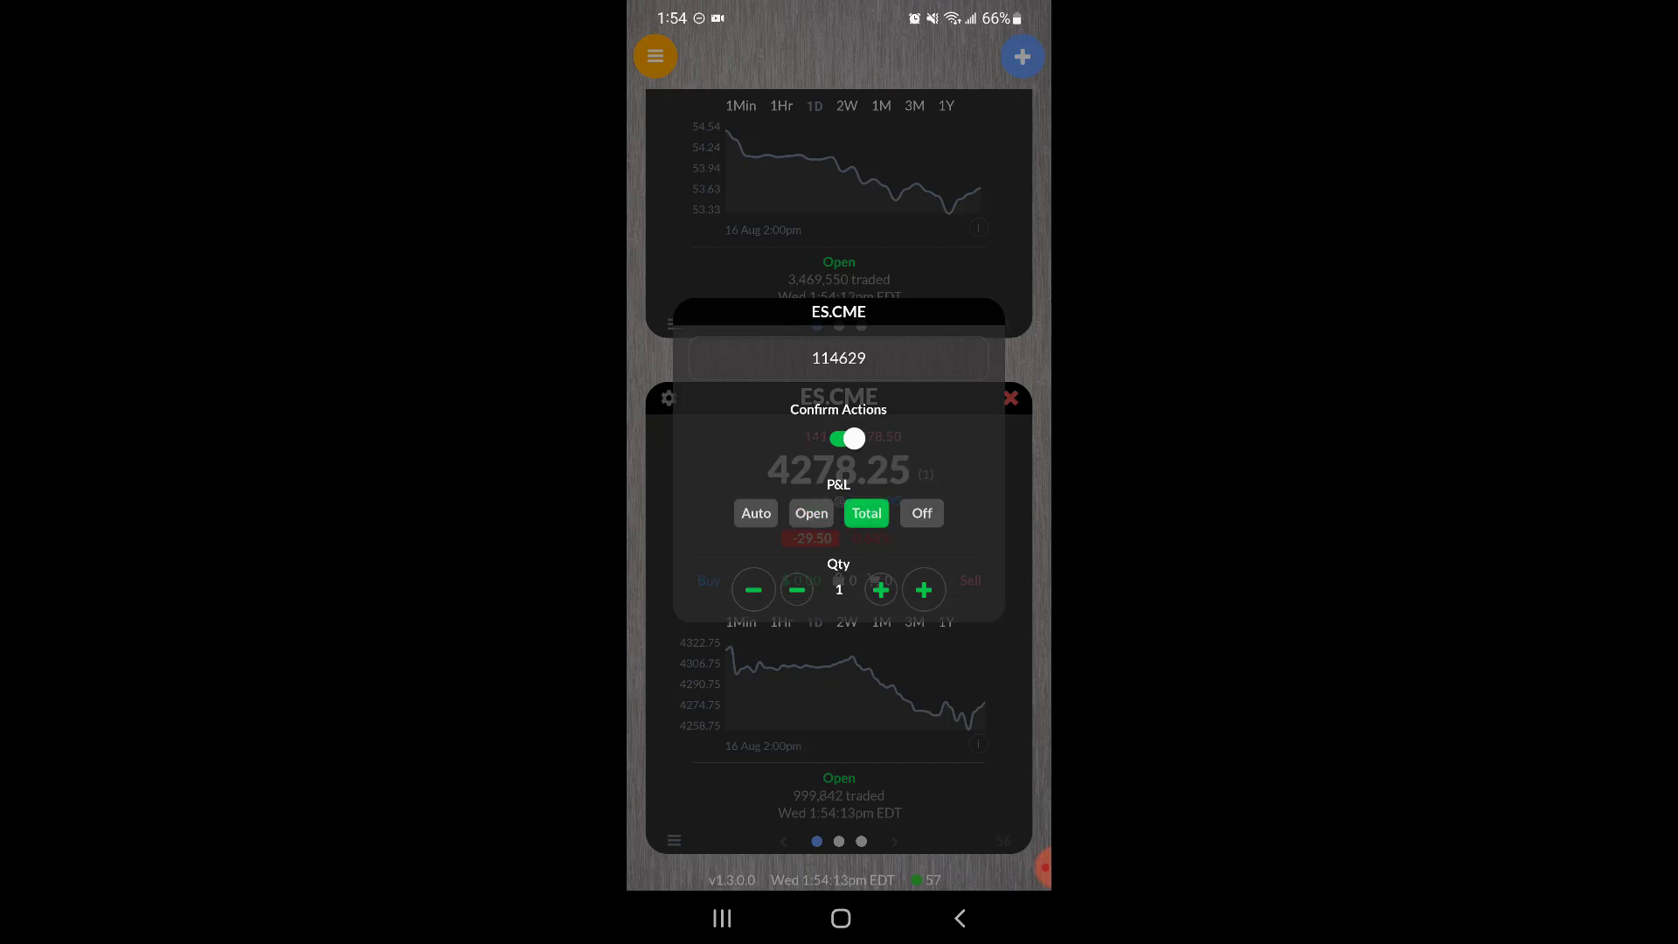
left_click(755, 512)
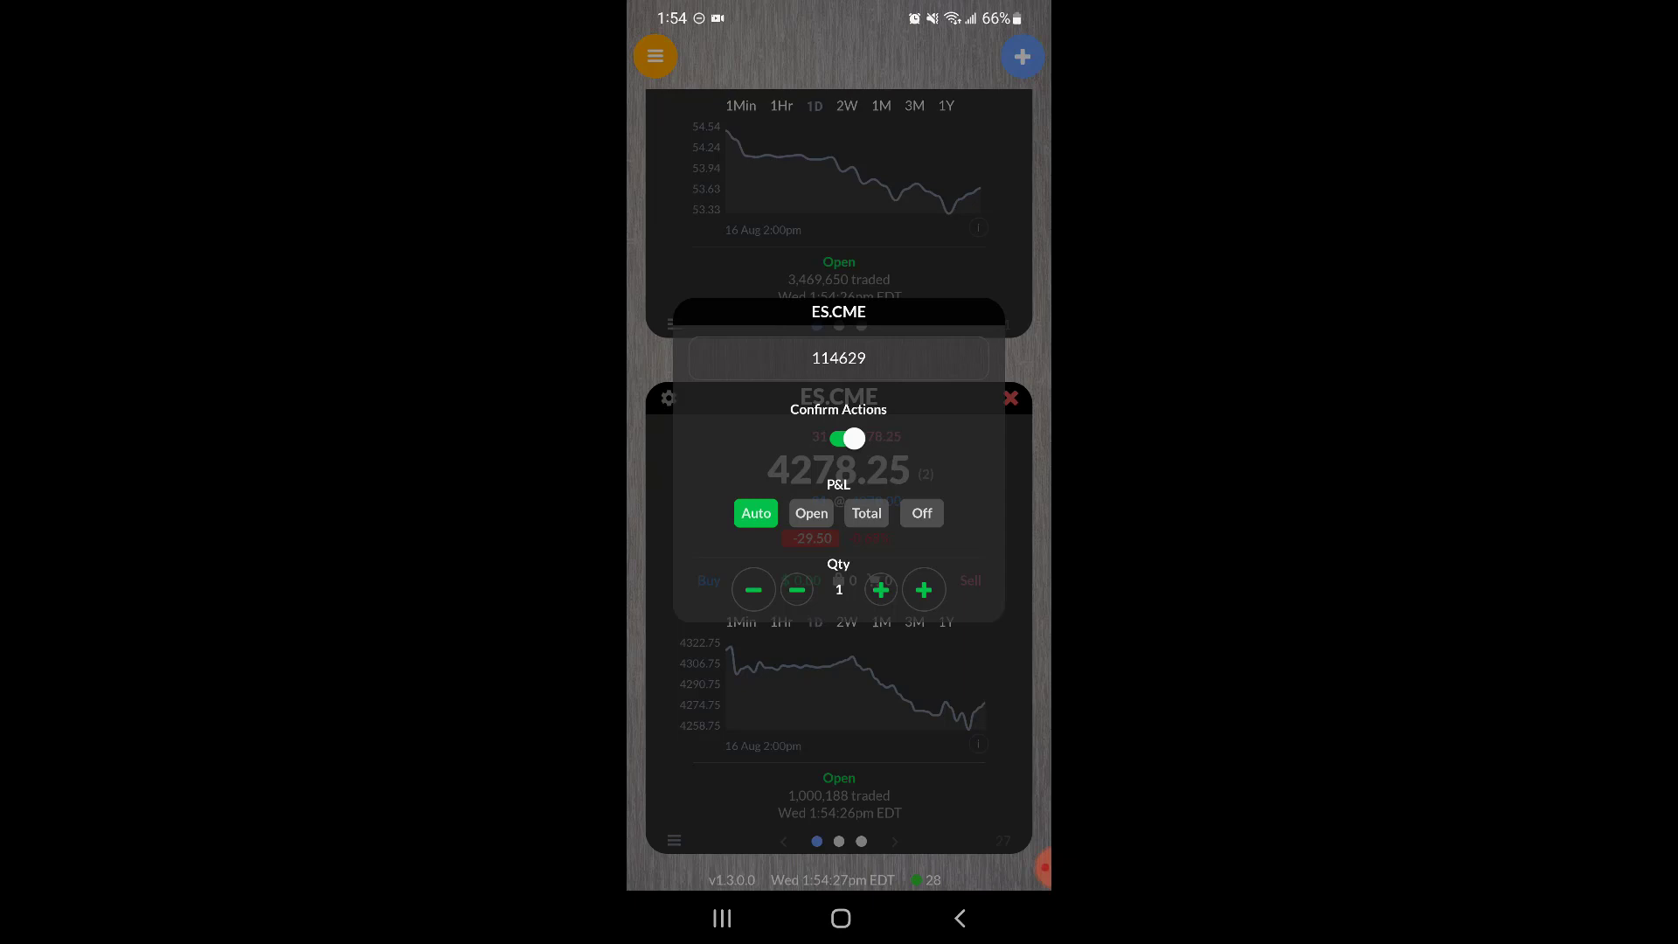
left_click(923, 588)
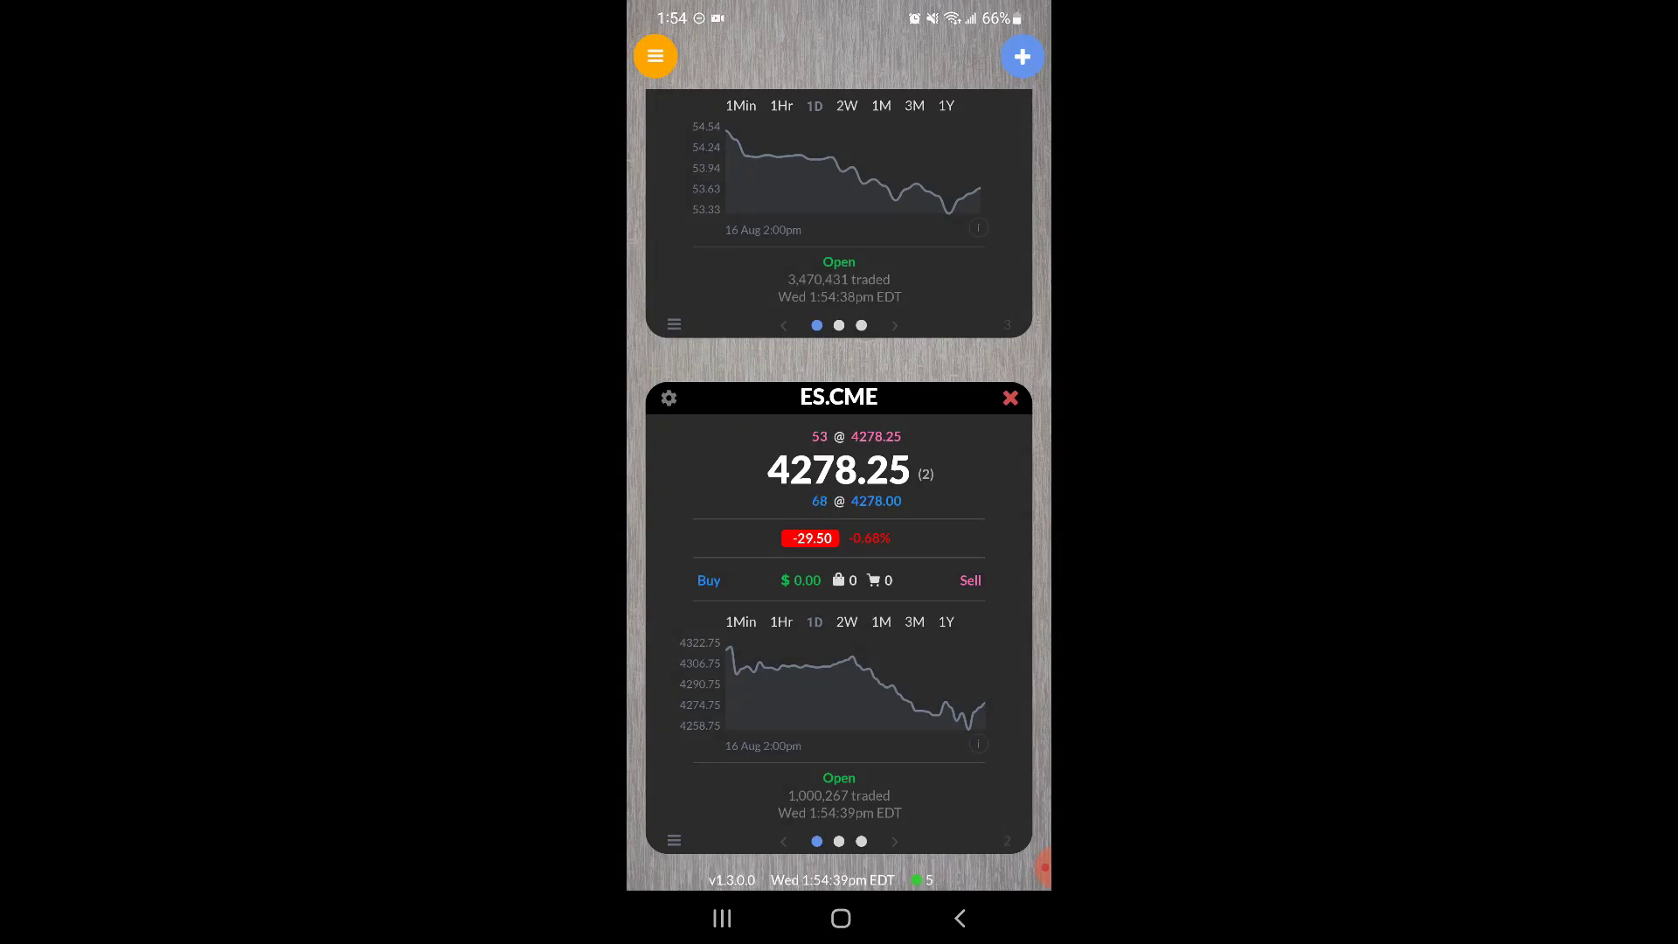
Open and close the watchlist panel, then reopen it to list the seven watched symbols
left_click(656, 56)
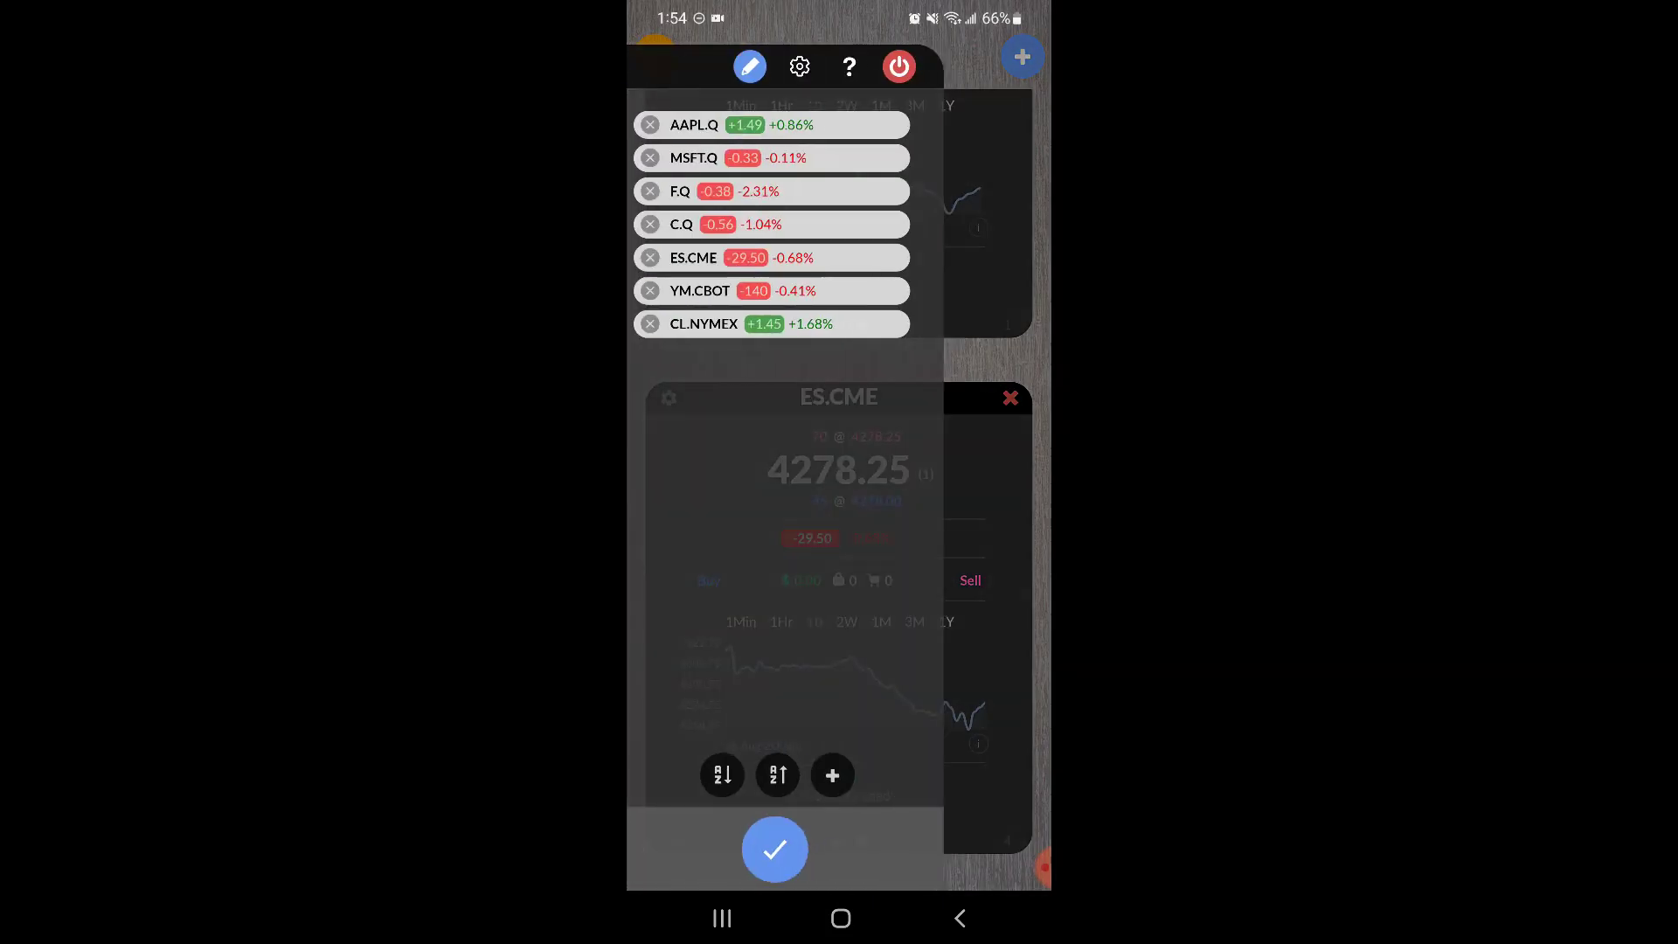
left_click(774, 850)
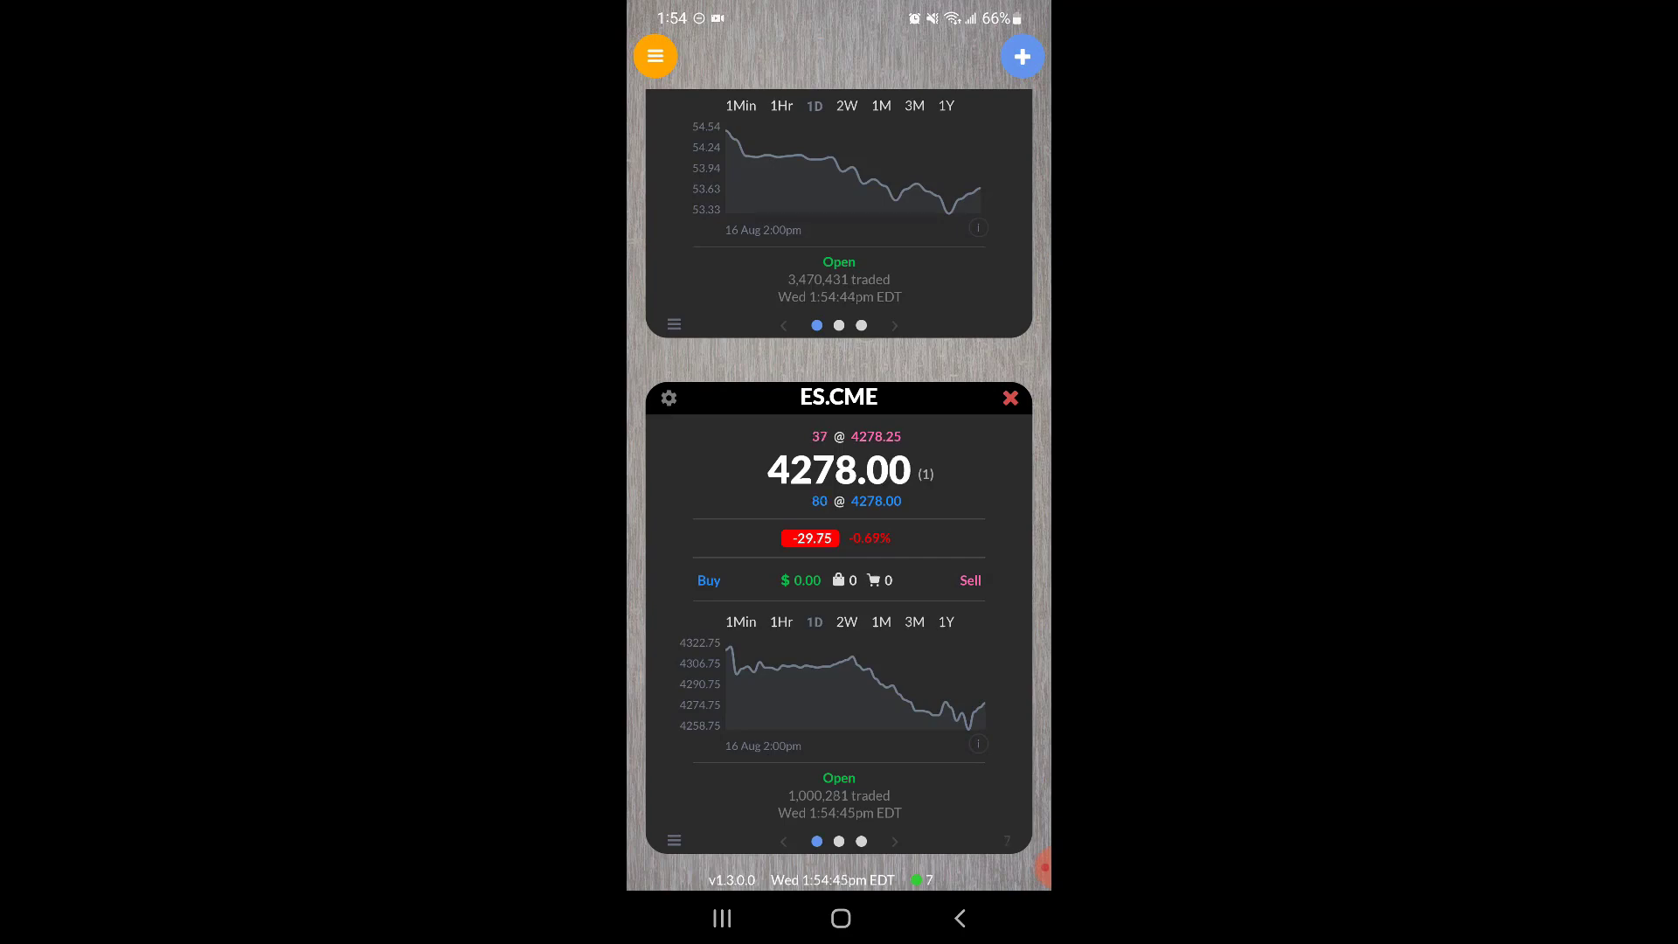
left_click(654, 56)
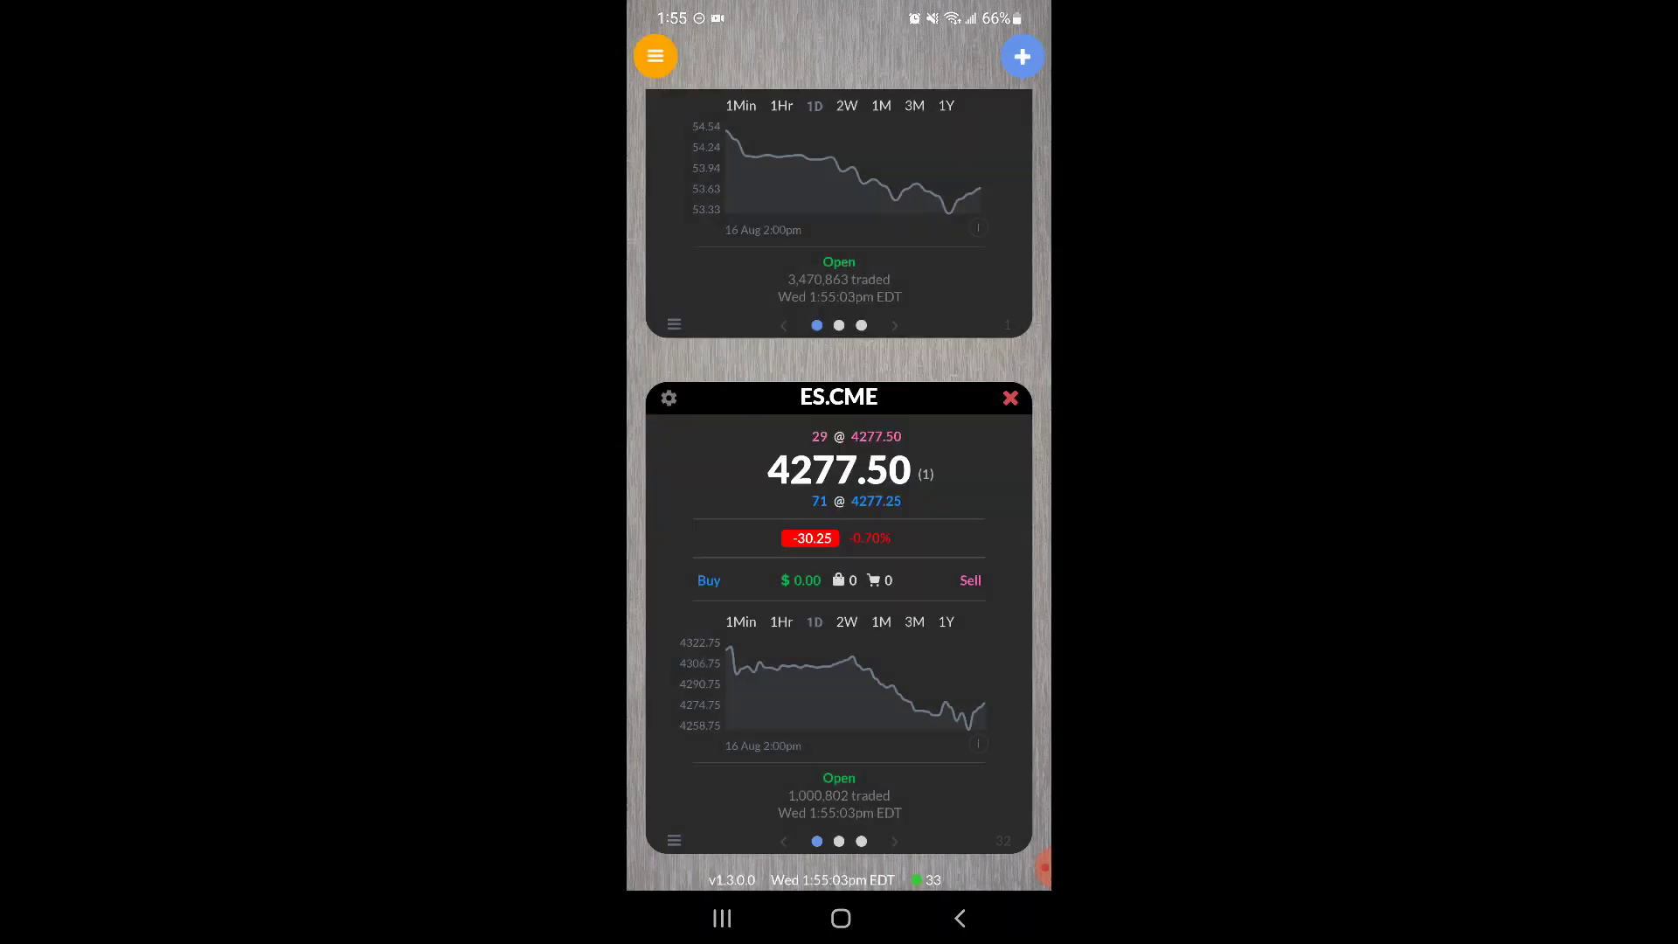
left_click(655, 56)
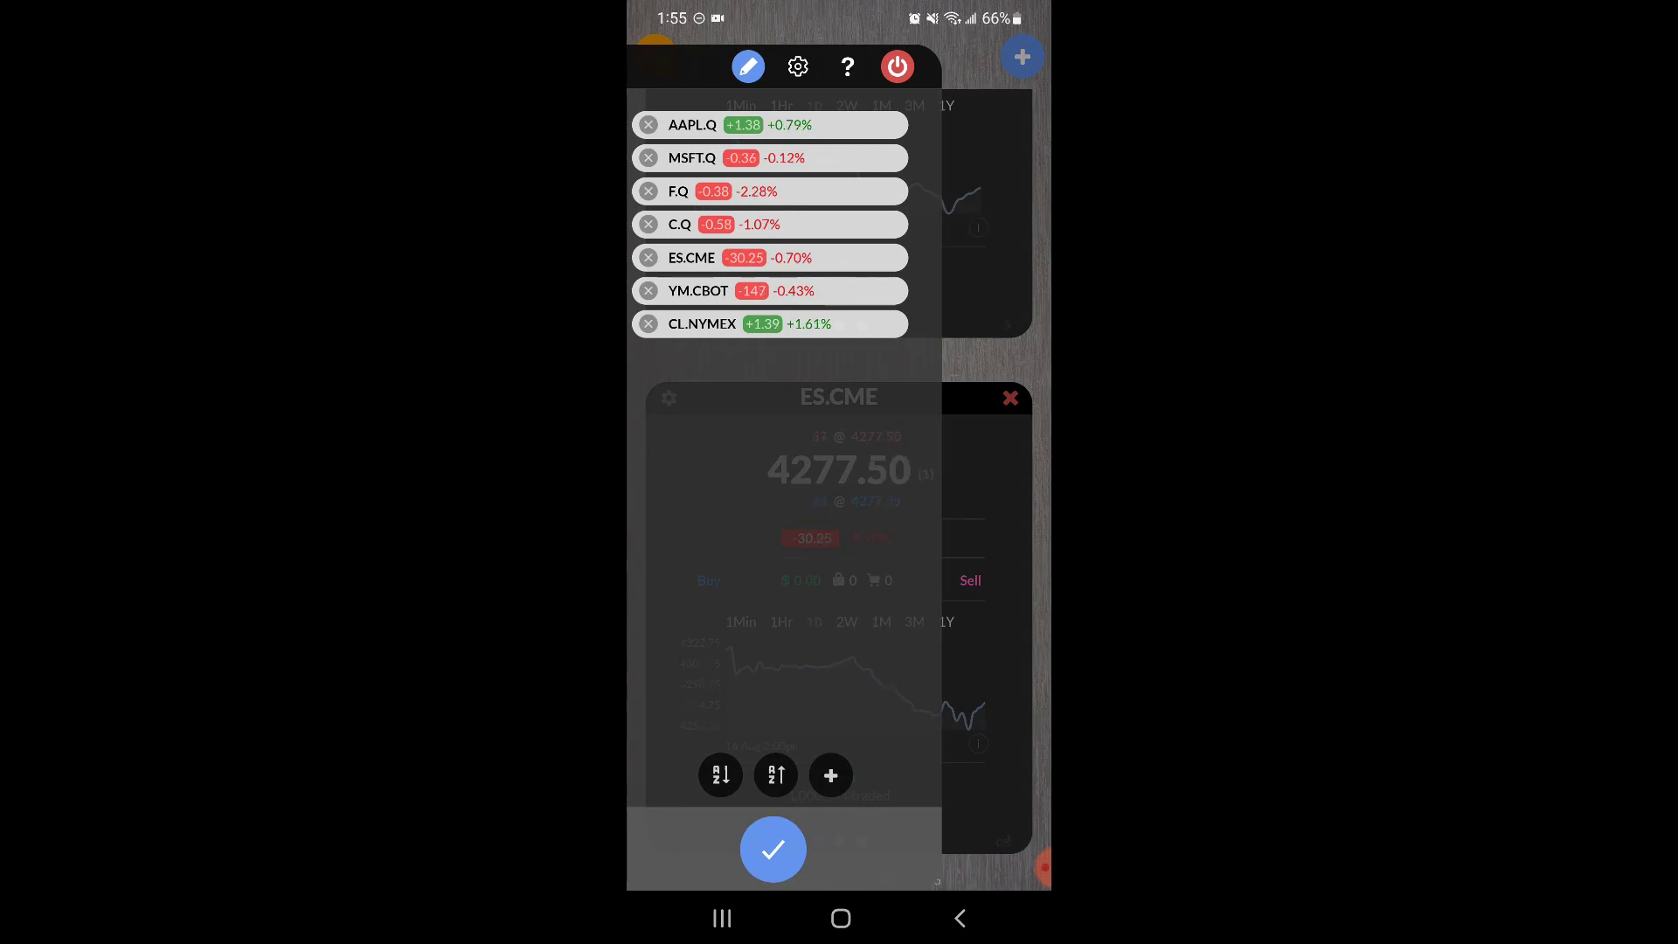
Preview the purple background, keep grey with Transparency on, and close the display settings
left_click(796, 66)
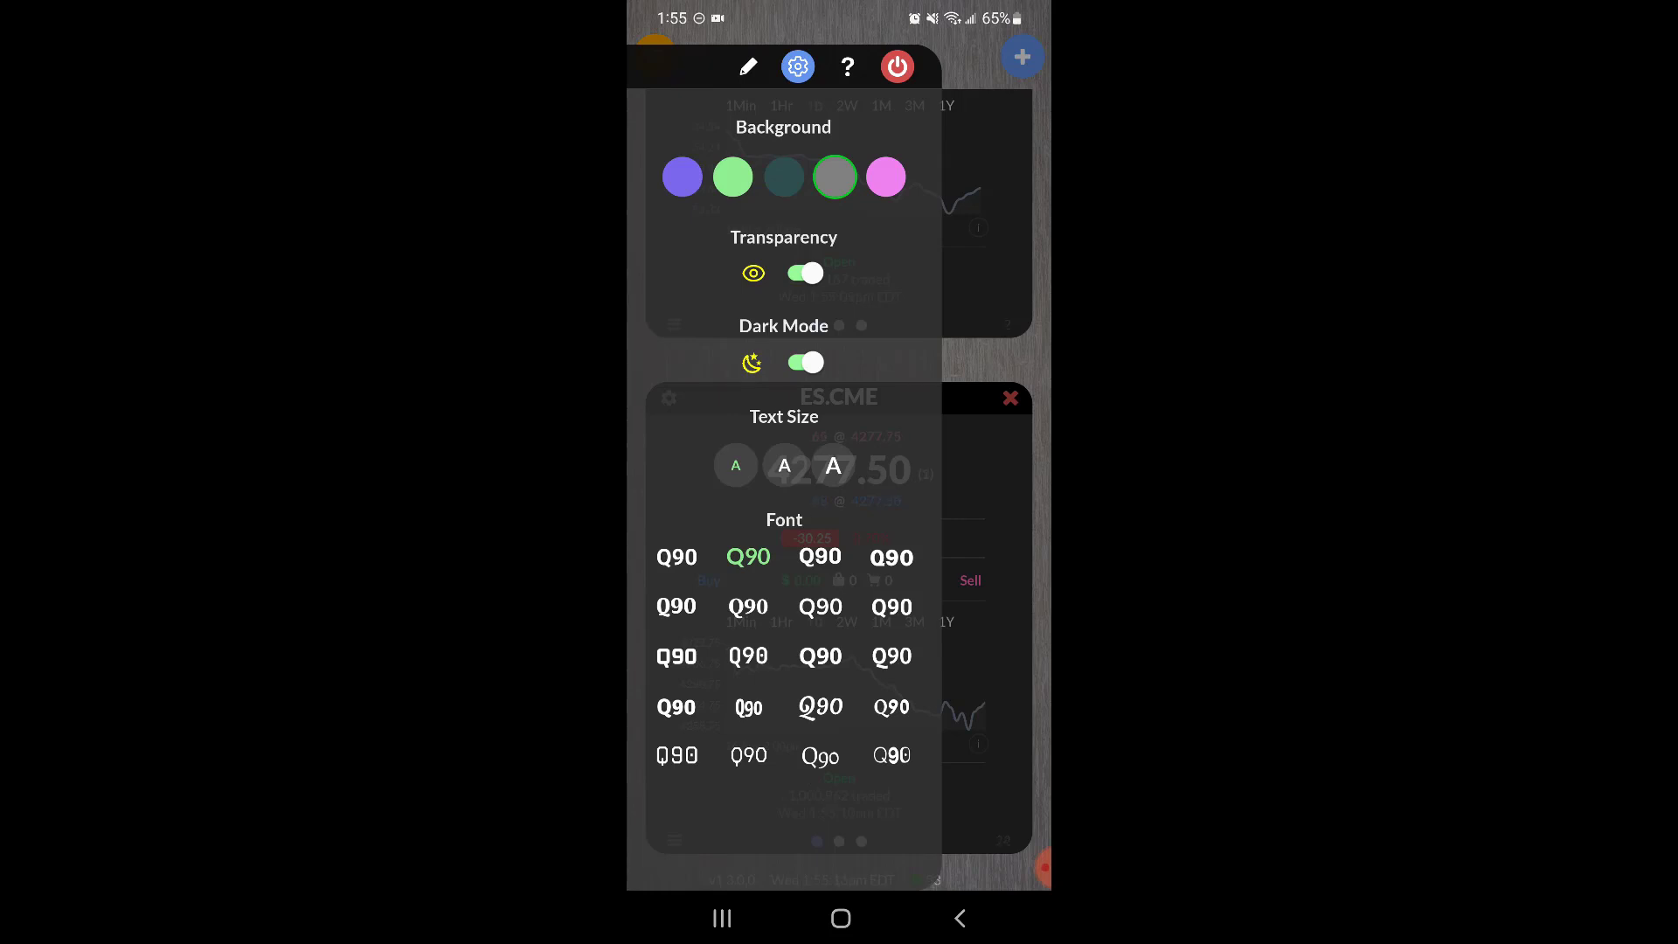
left_click(682, 177)
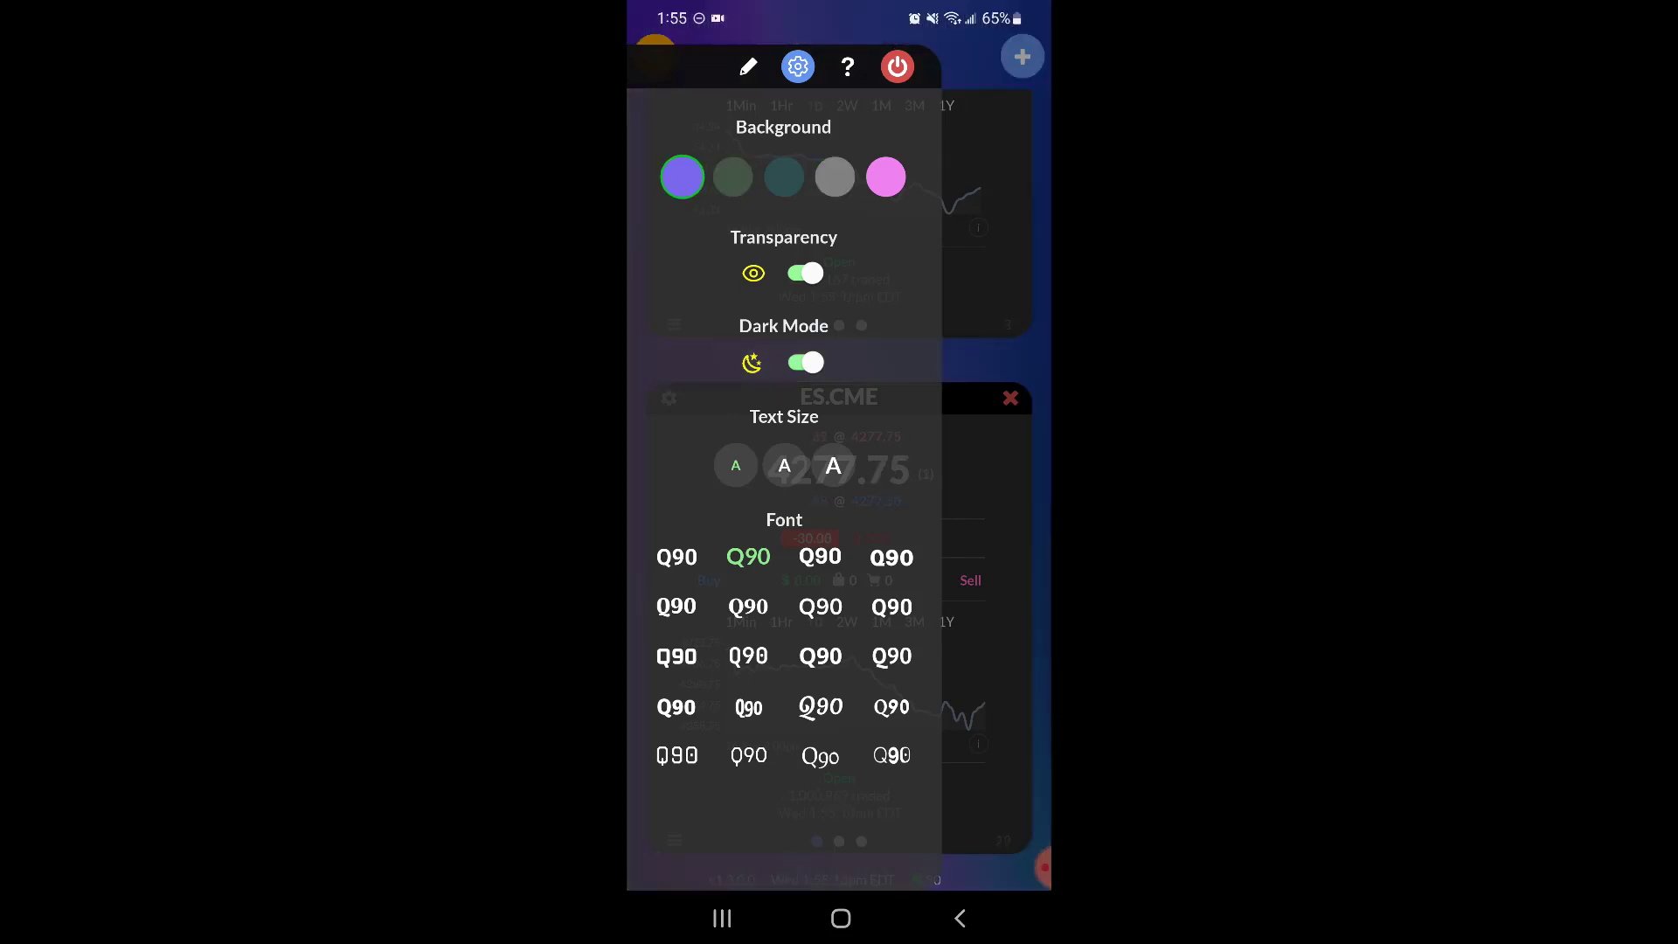
left_click(733, 177)
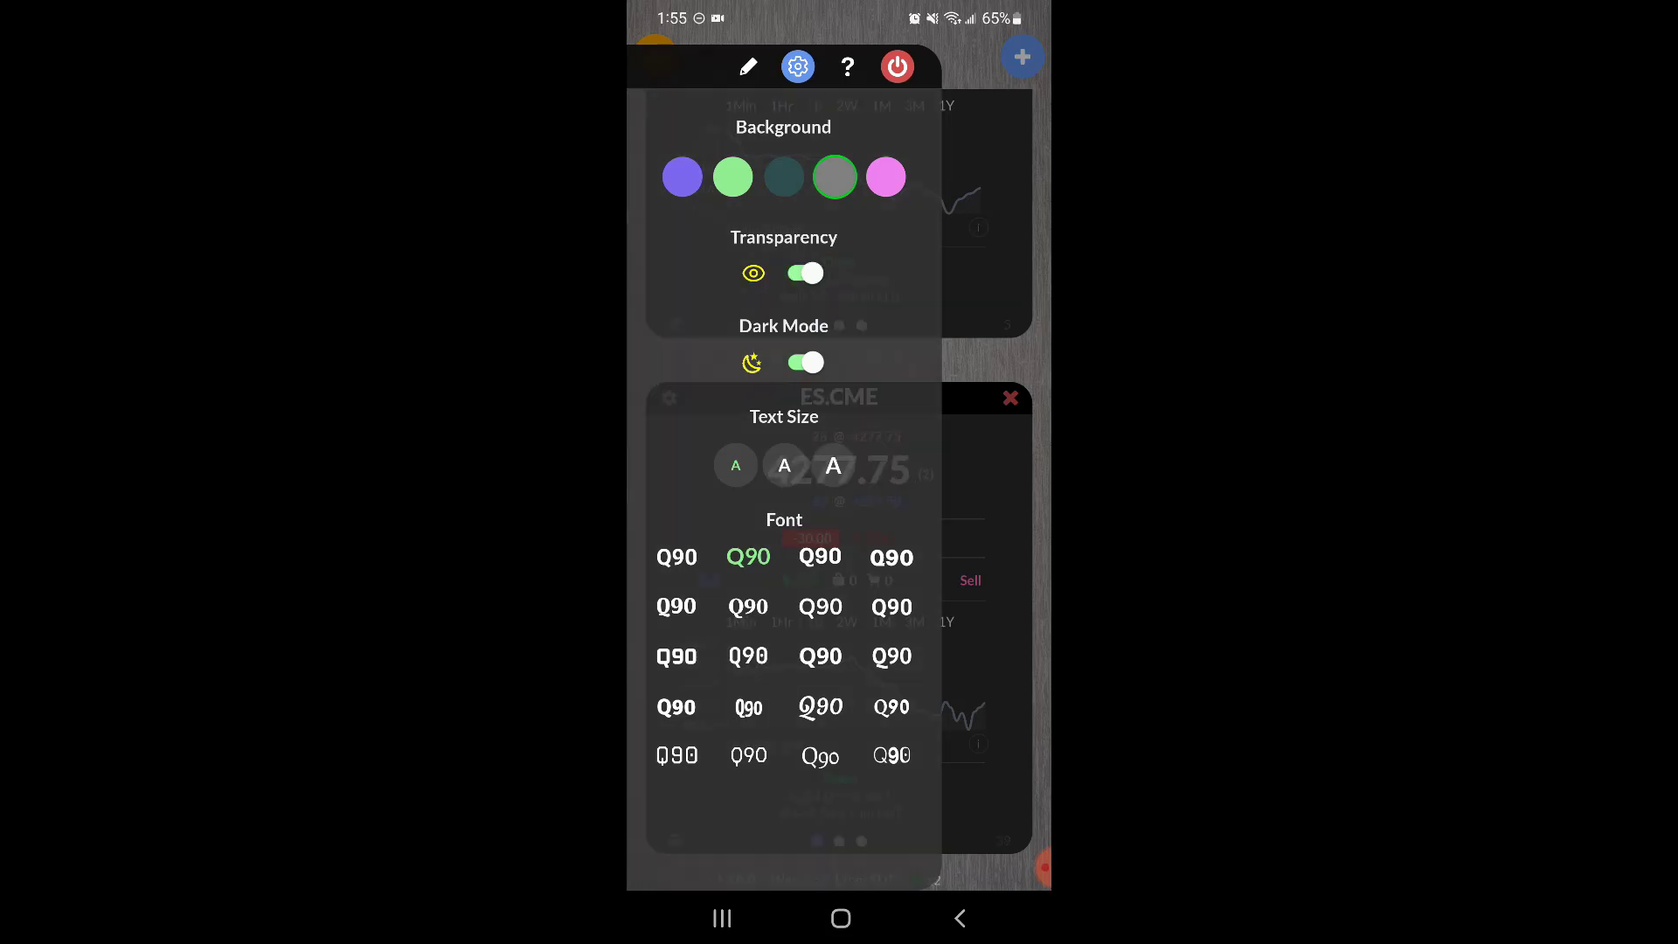
left_click(804, 272)
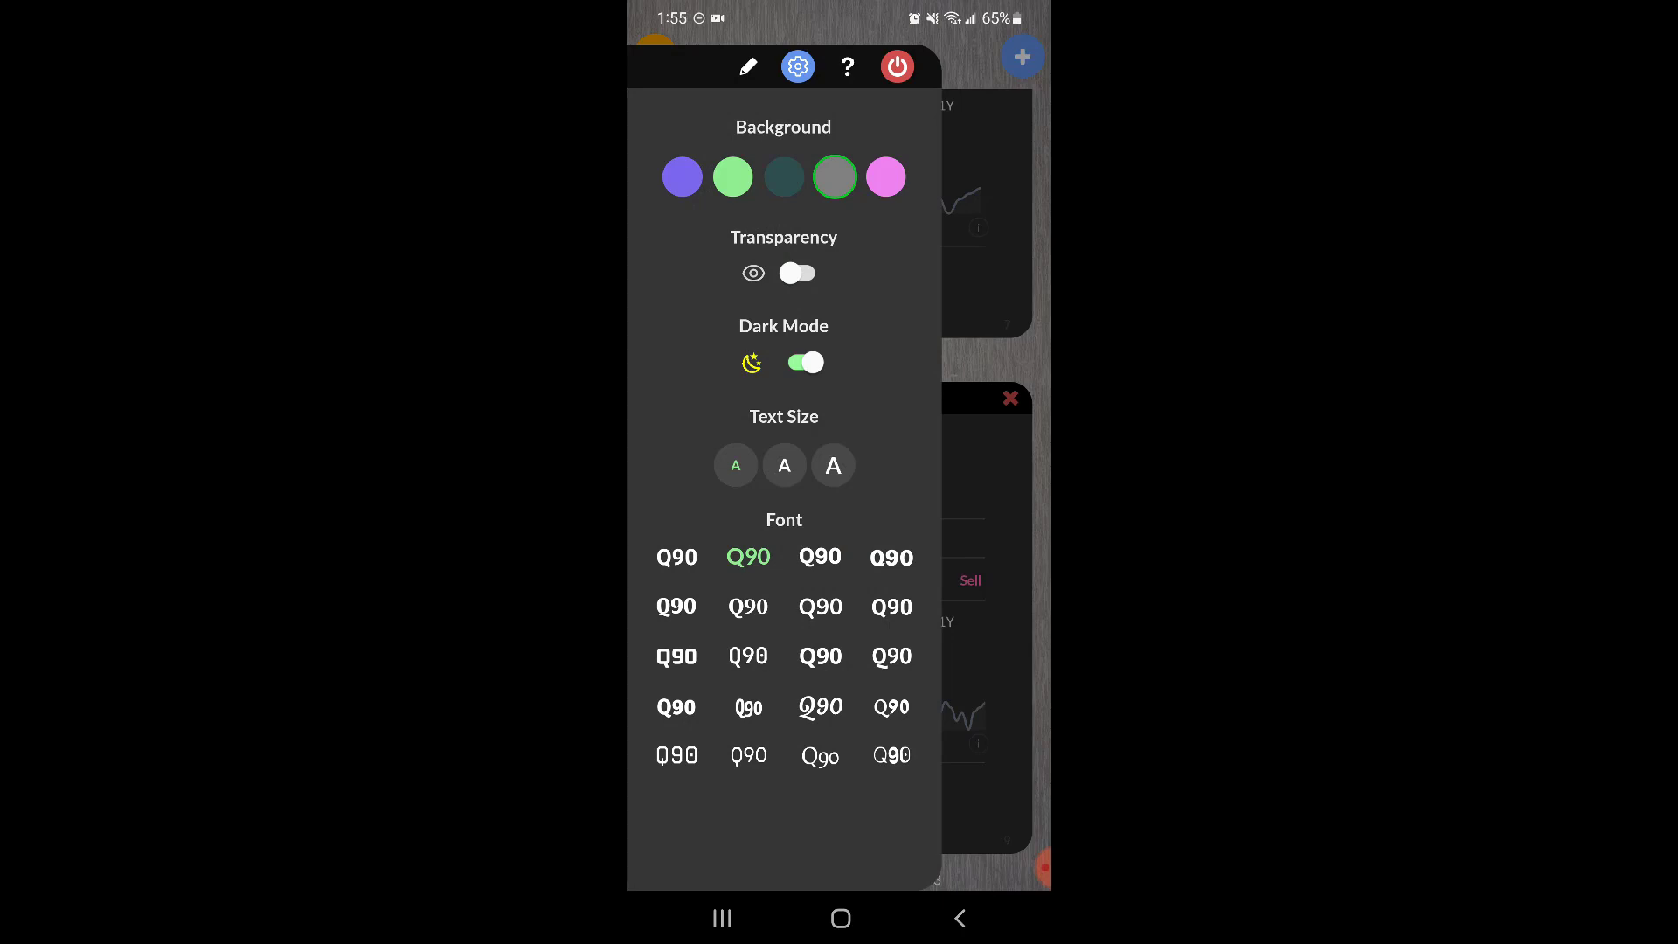
left_click(797, 273)
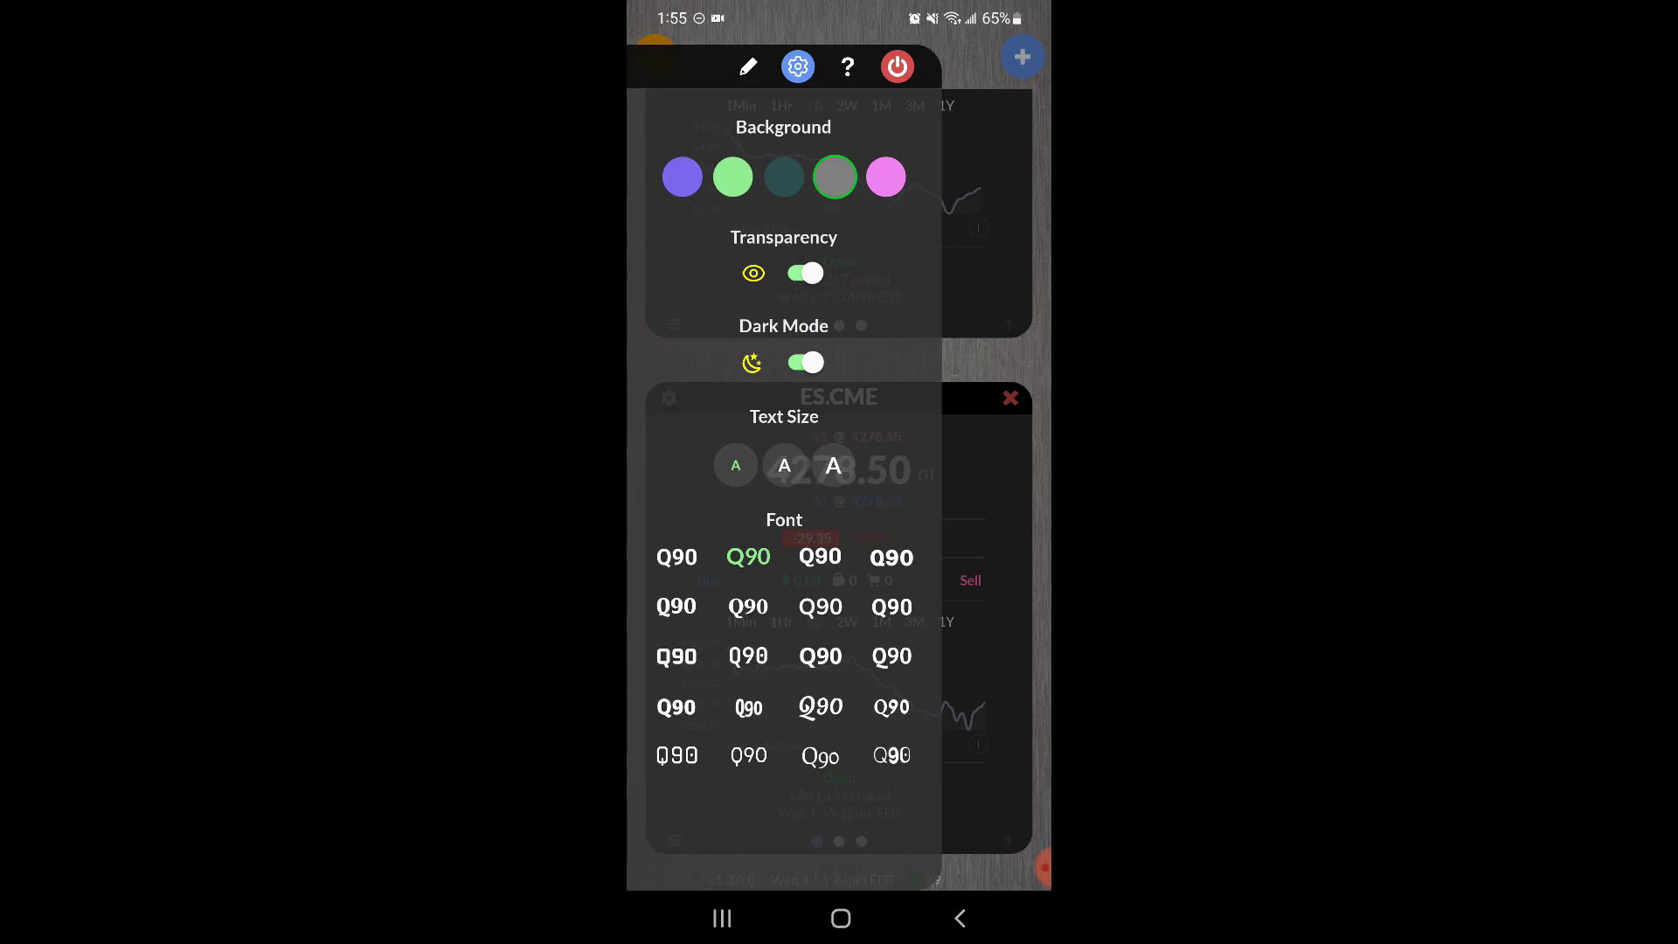
left_click(804, 361)
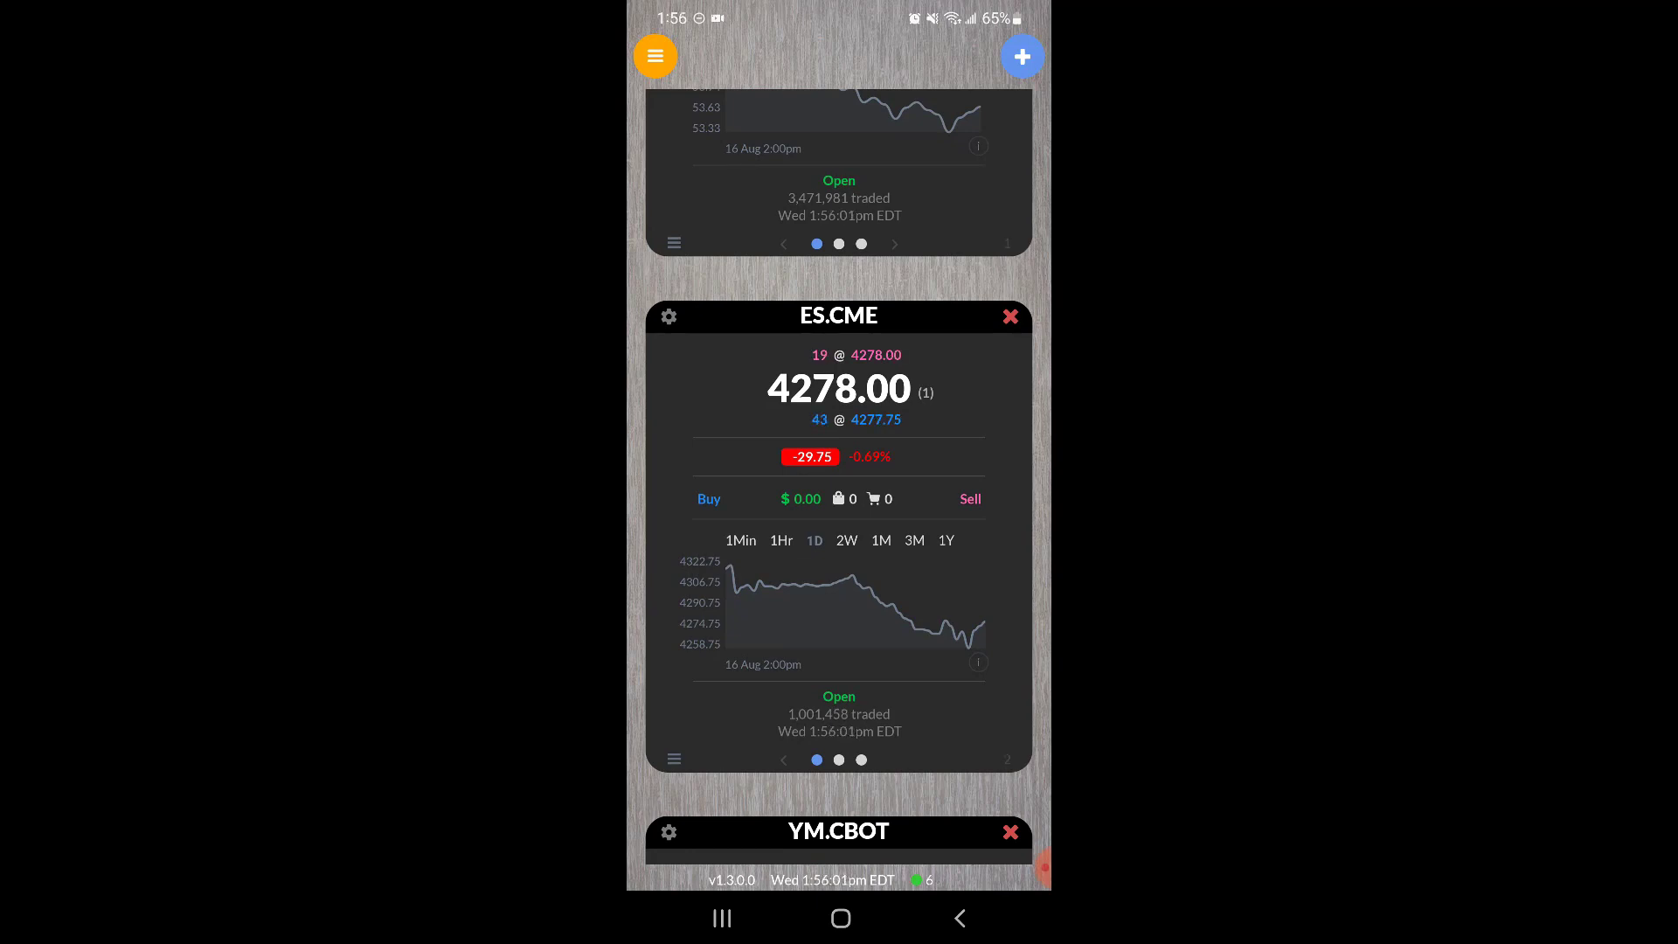
left_click(837, 760)
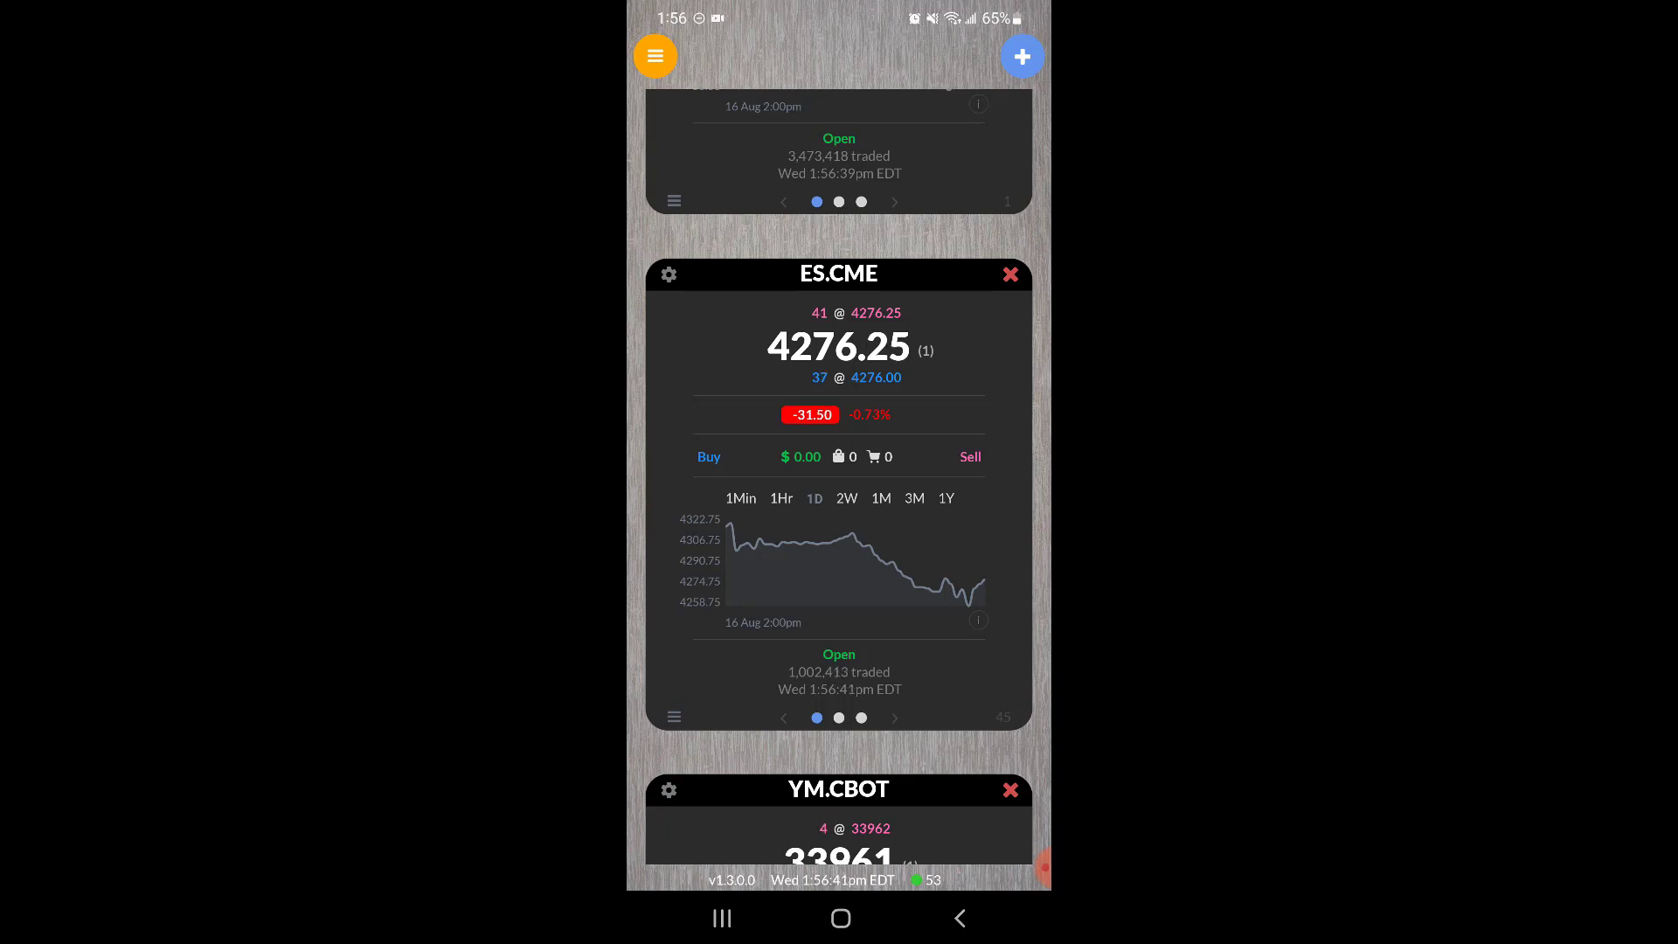
Switch the ES.CME chart to 2W and bring up its depth ladder
left_click(846, 498)
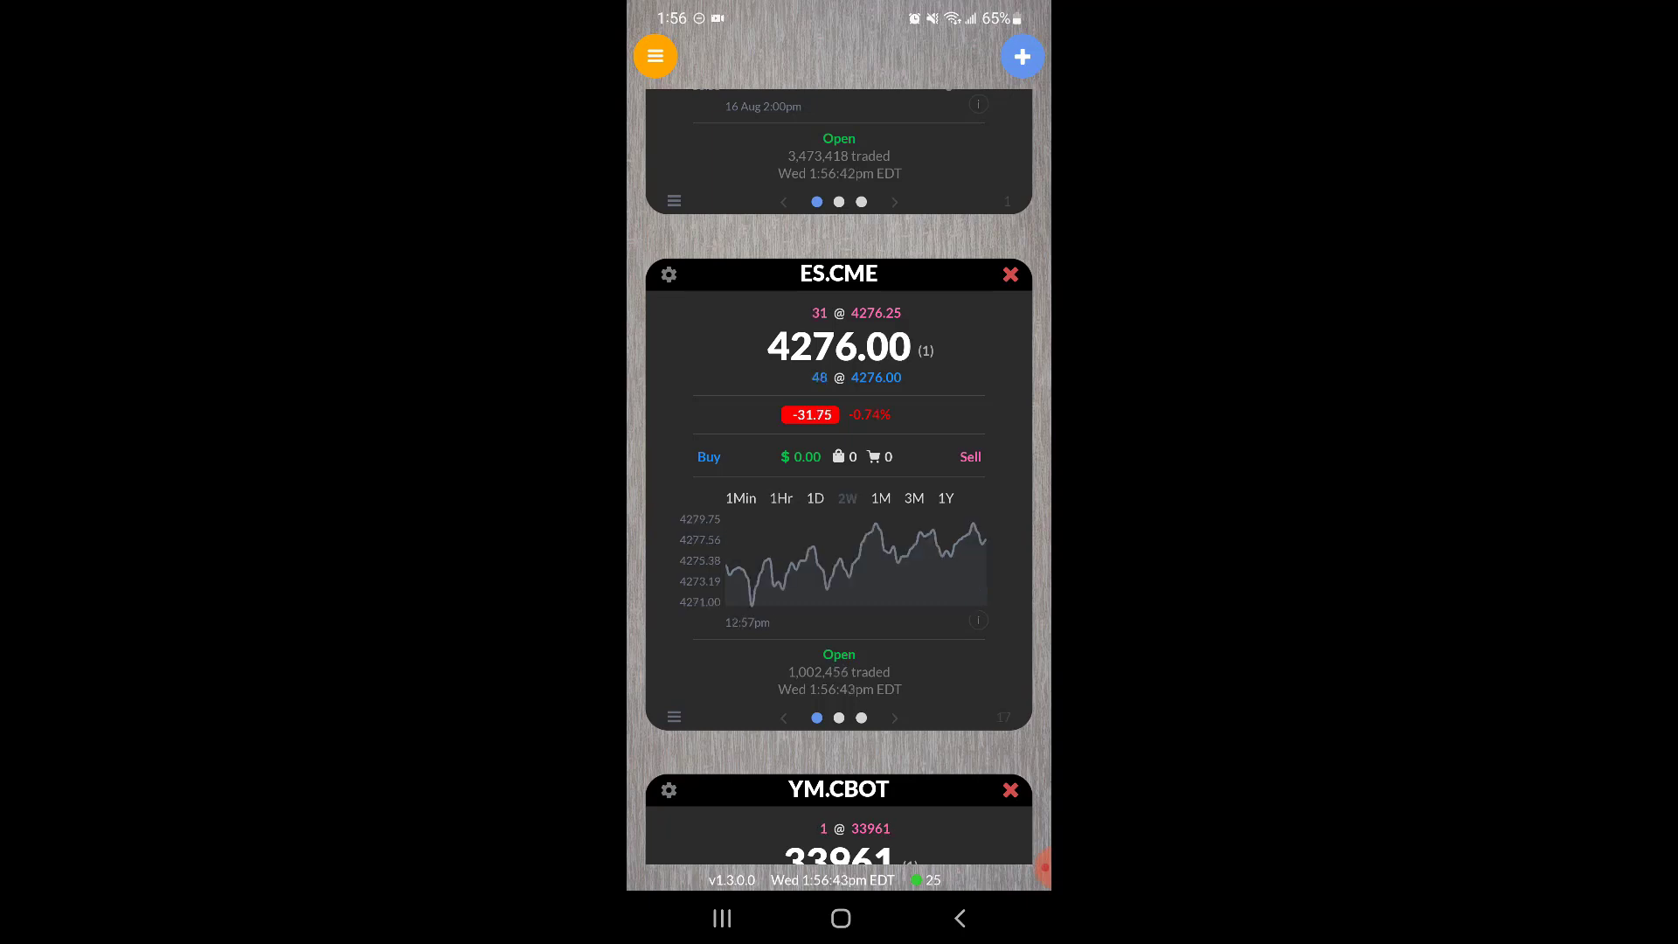
left_click(847, 498)
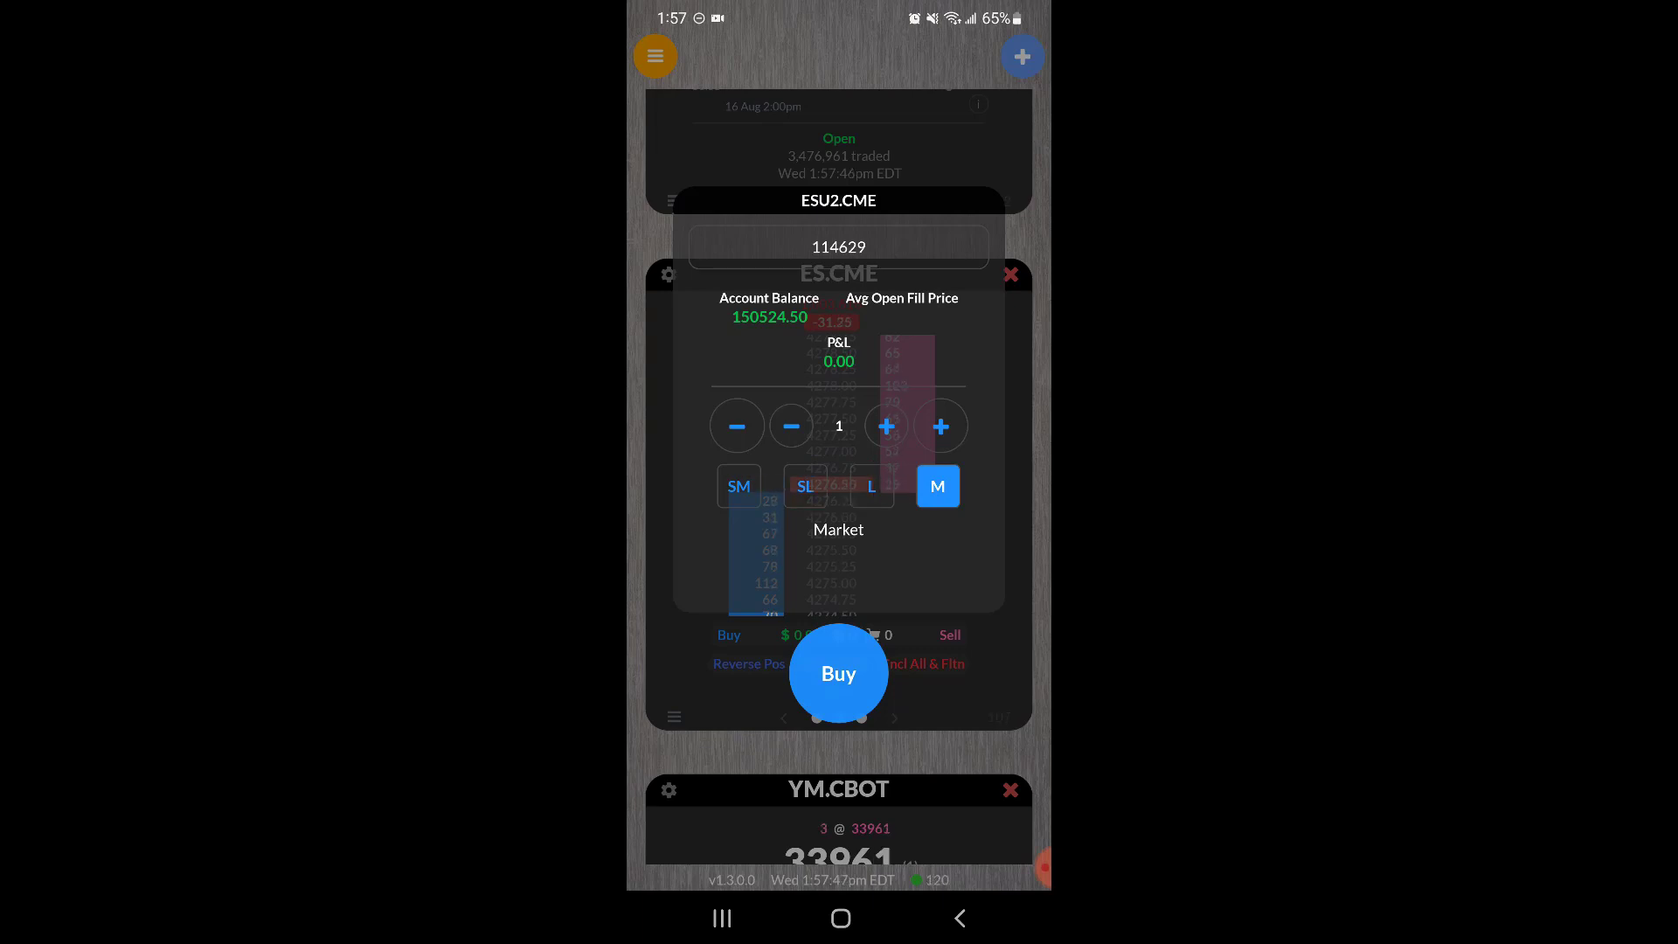
left_click(870, 485)
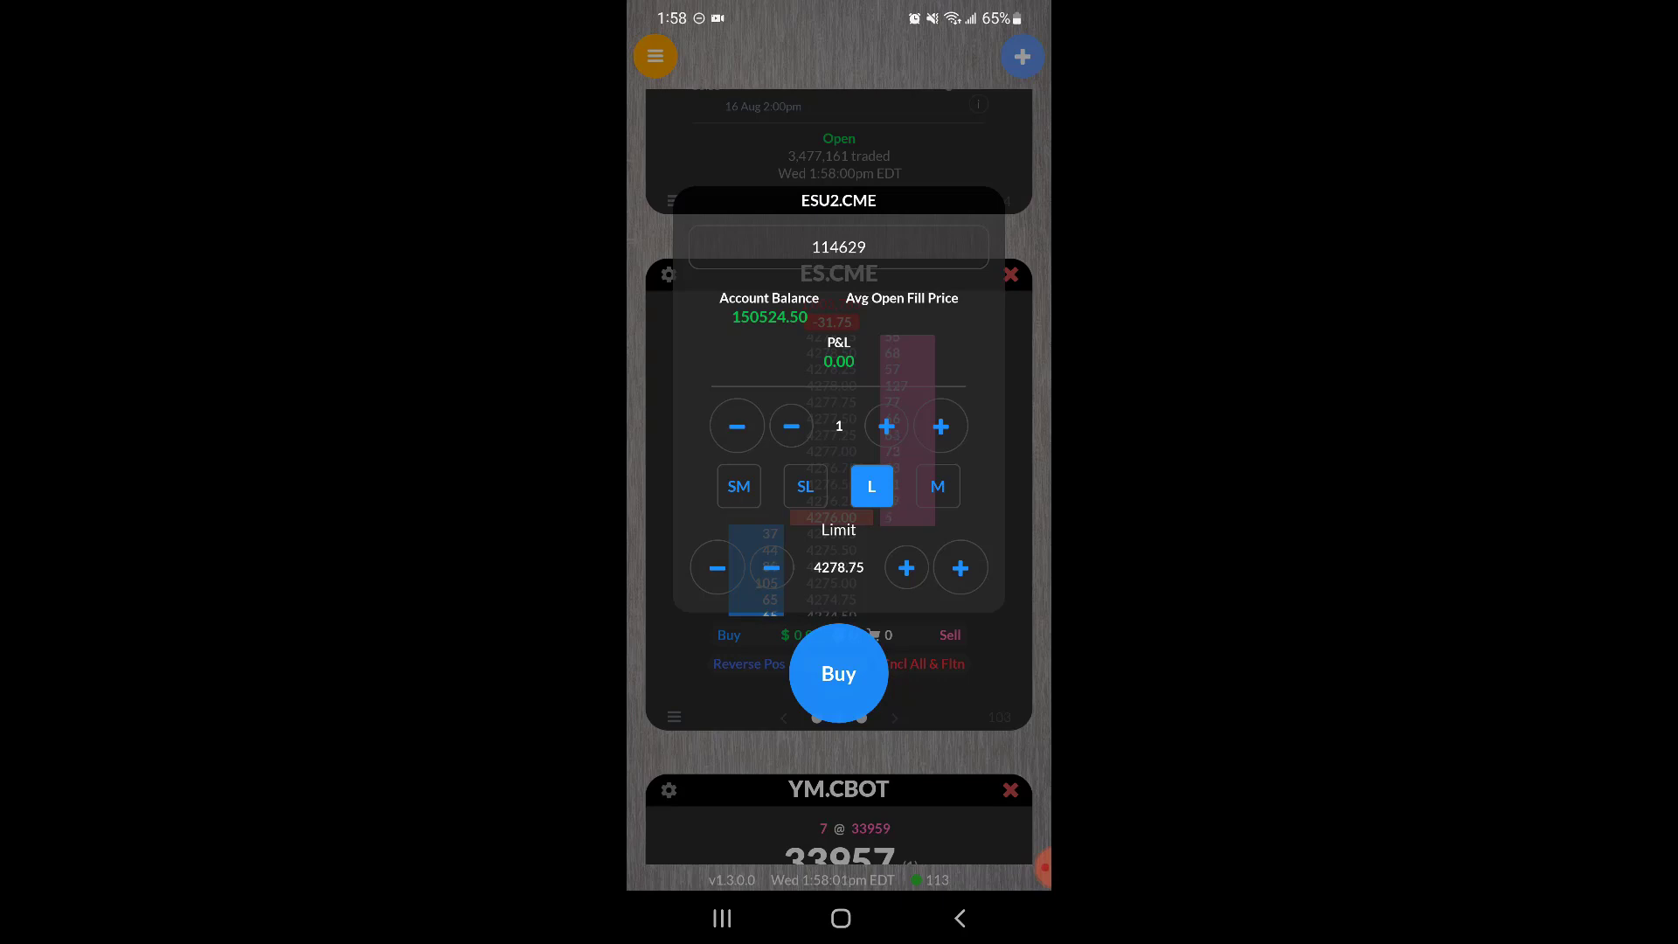
left_click(804, 486)
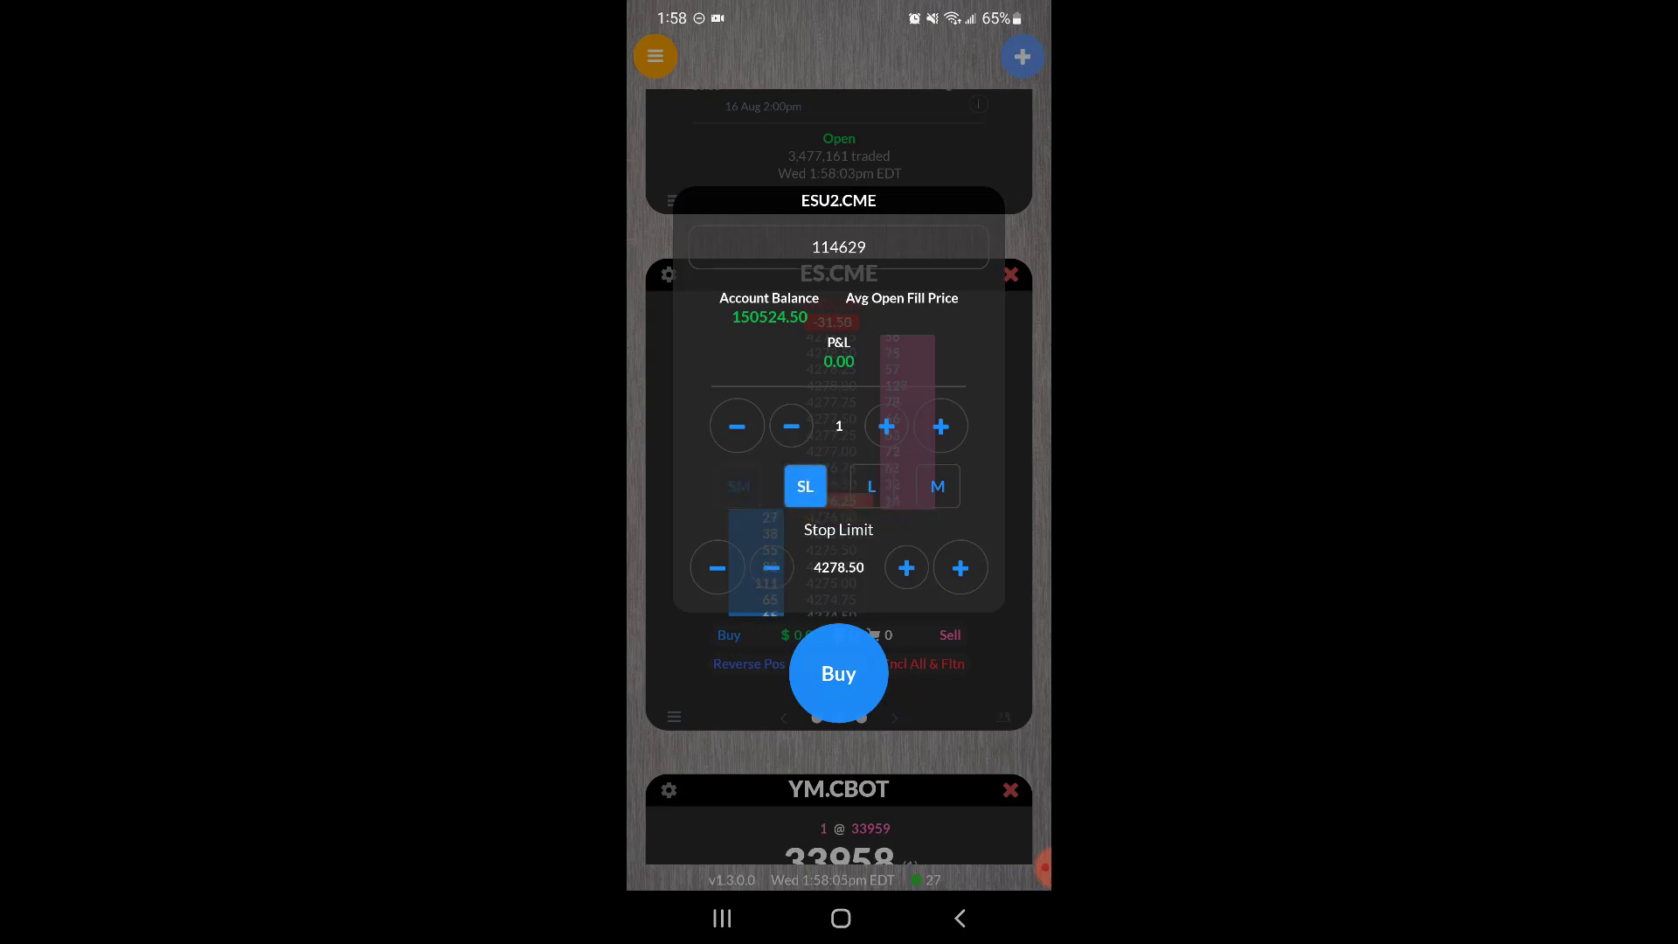
left_click(936, 485)
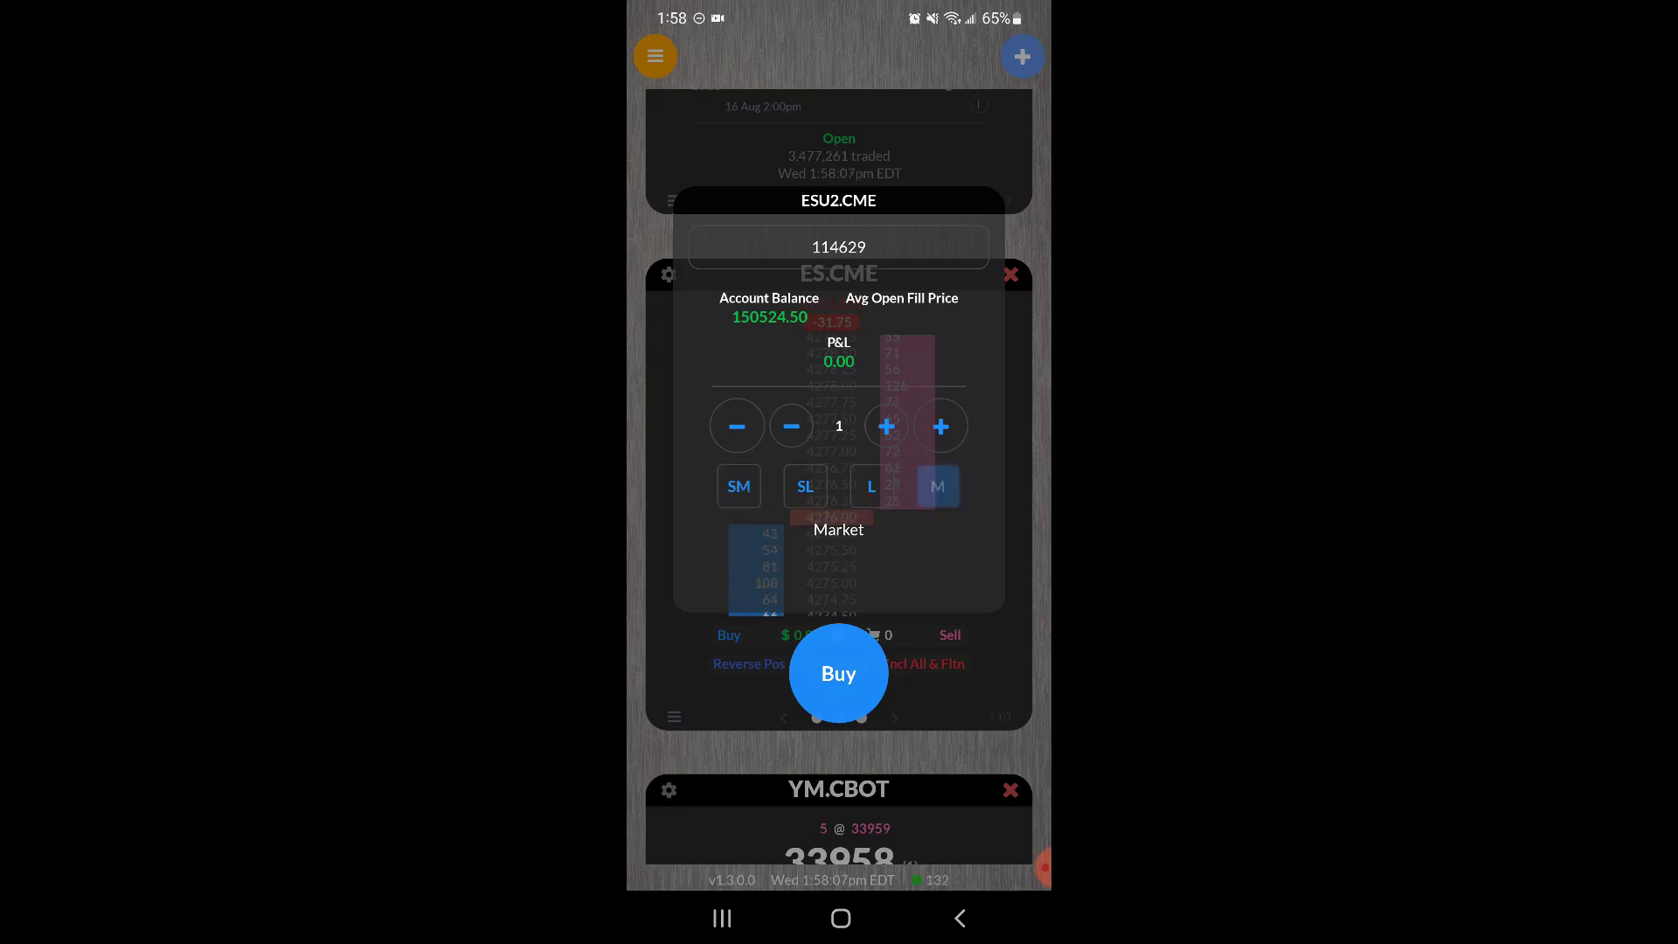
left_click(936, 486)
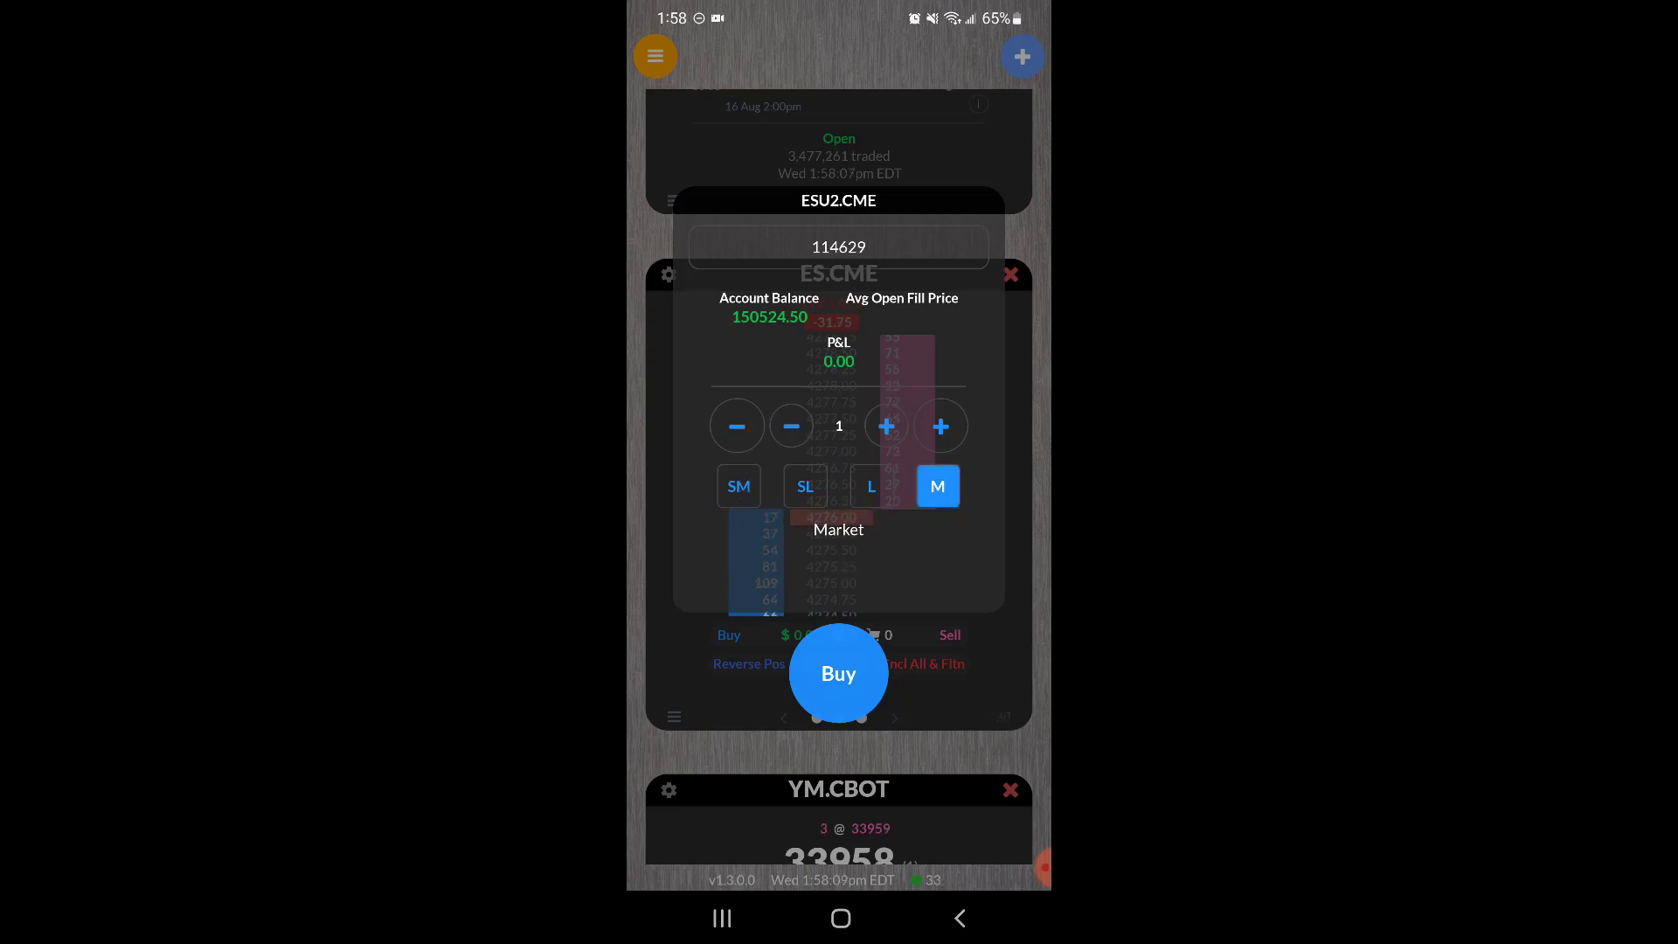
Send the one-contract ES.CME market buy, then reverse the position from the ladder
left_click(837, 672)
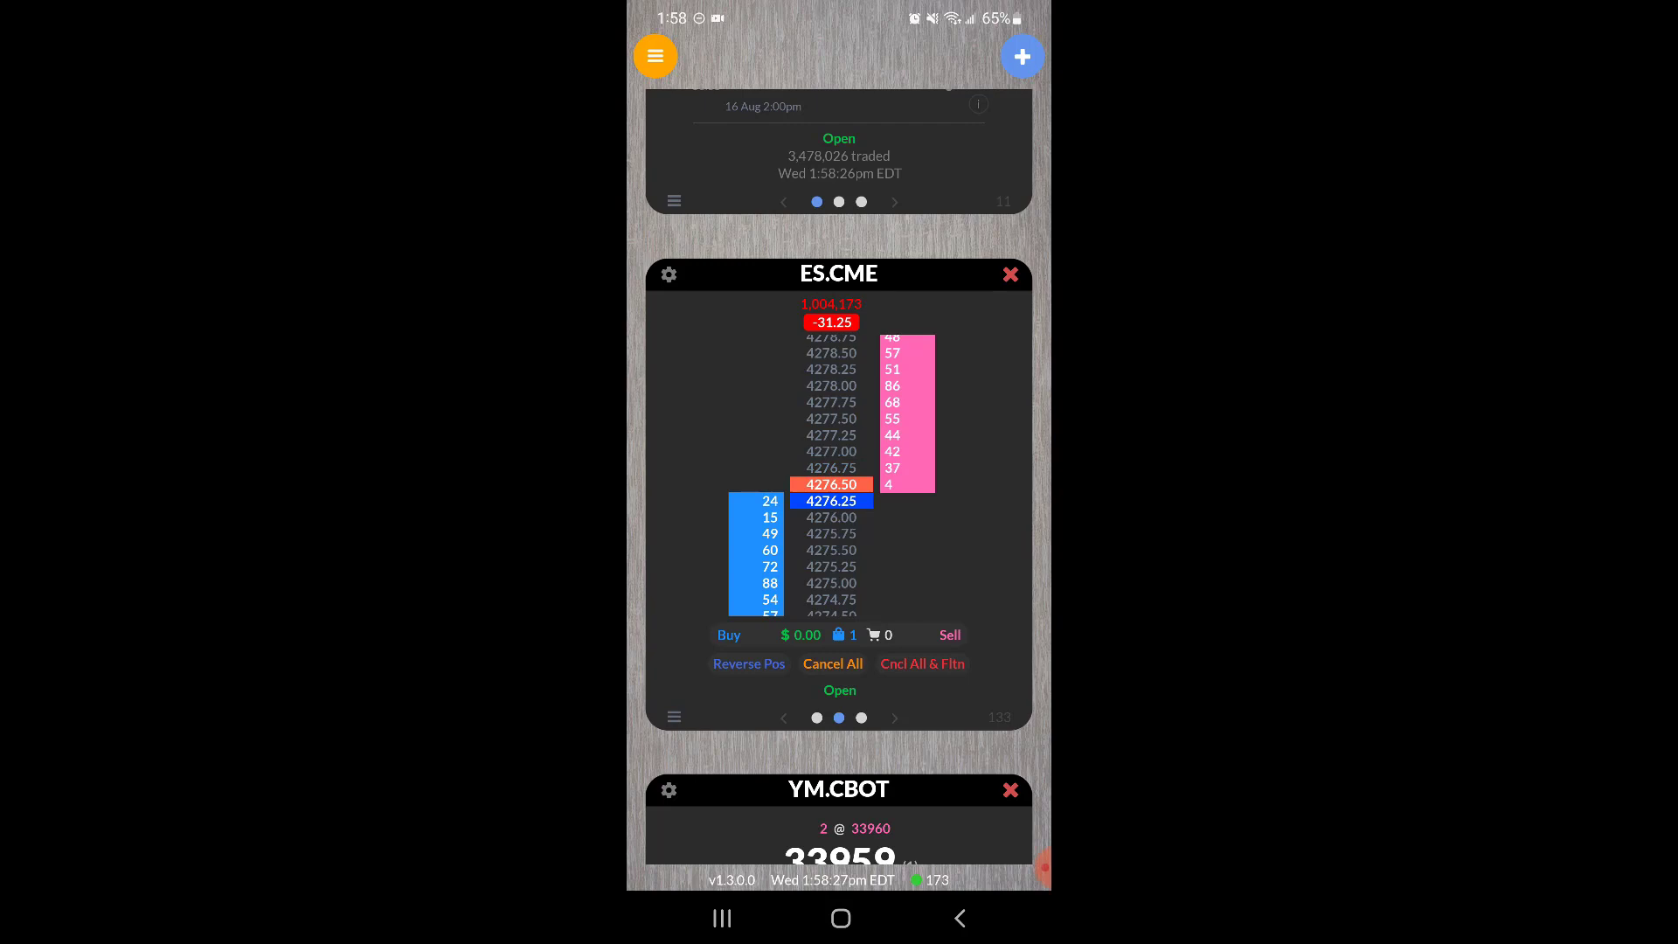
left_click(748, 664)
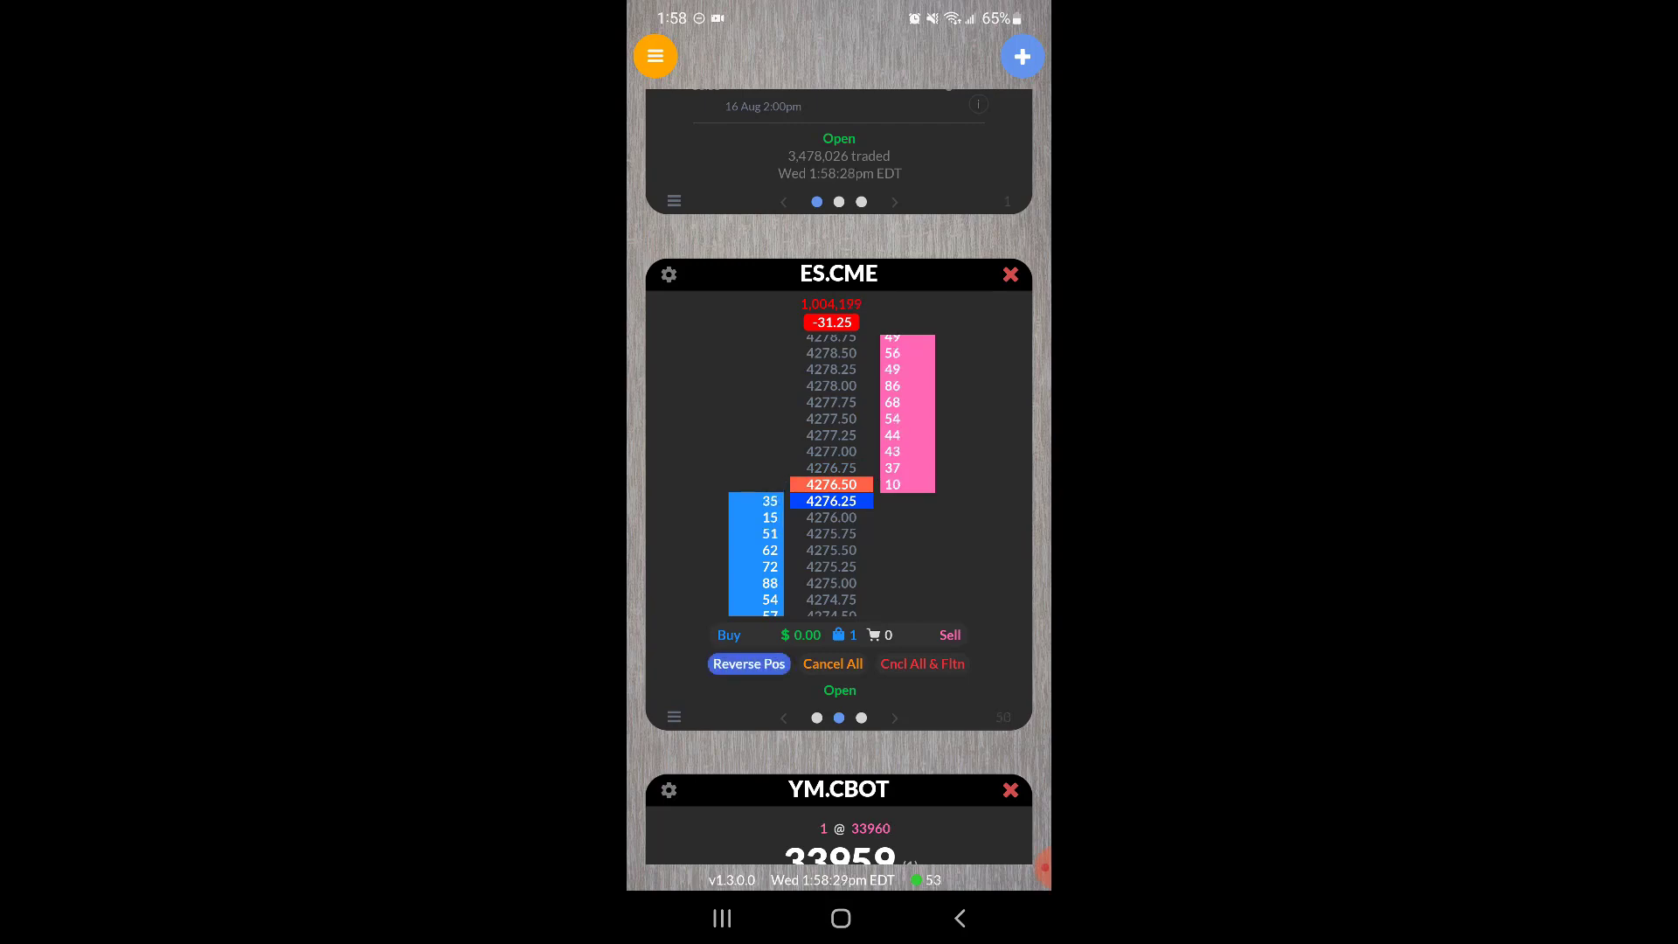